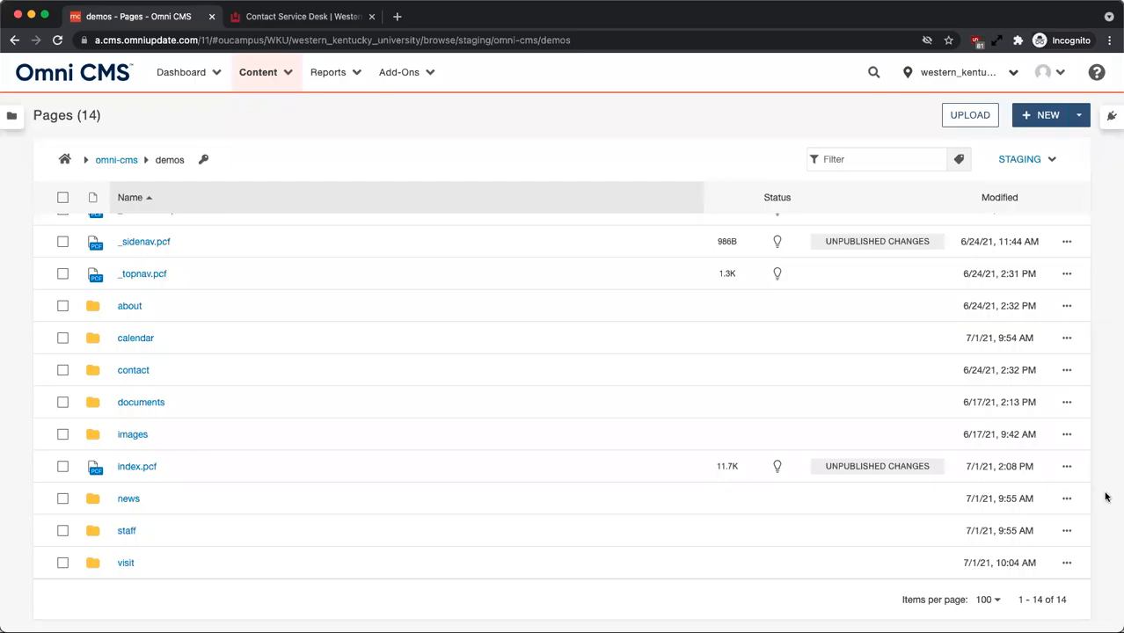
pyautogui.moveTo(1103, 469)
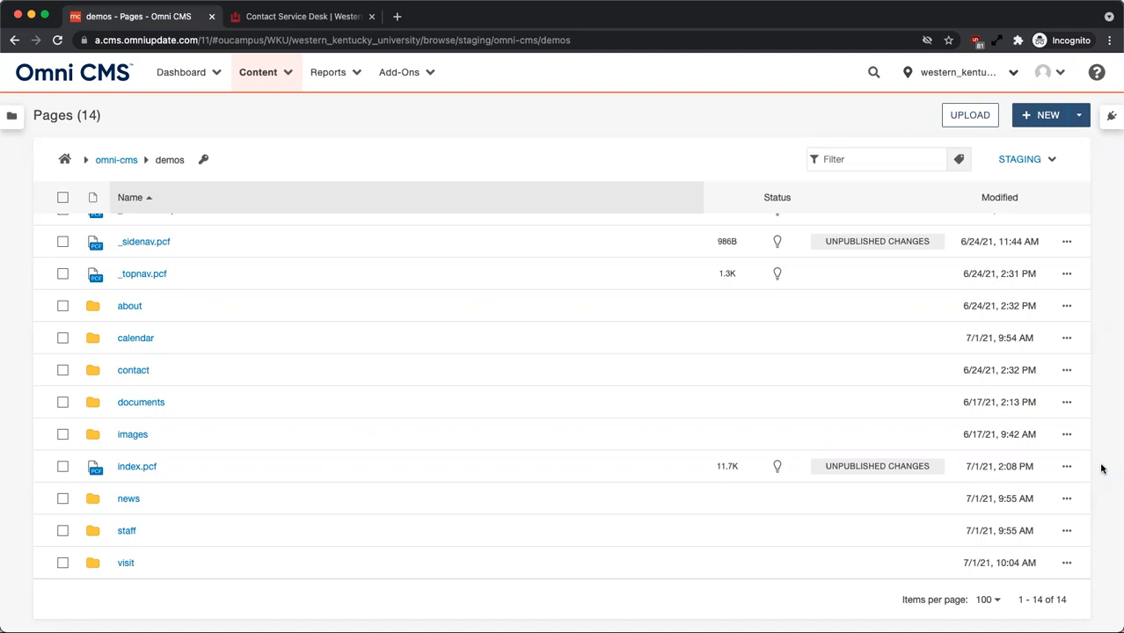
pyautogui.moveTo(791, 467)
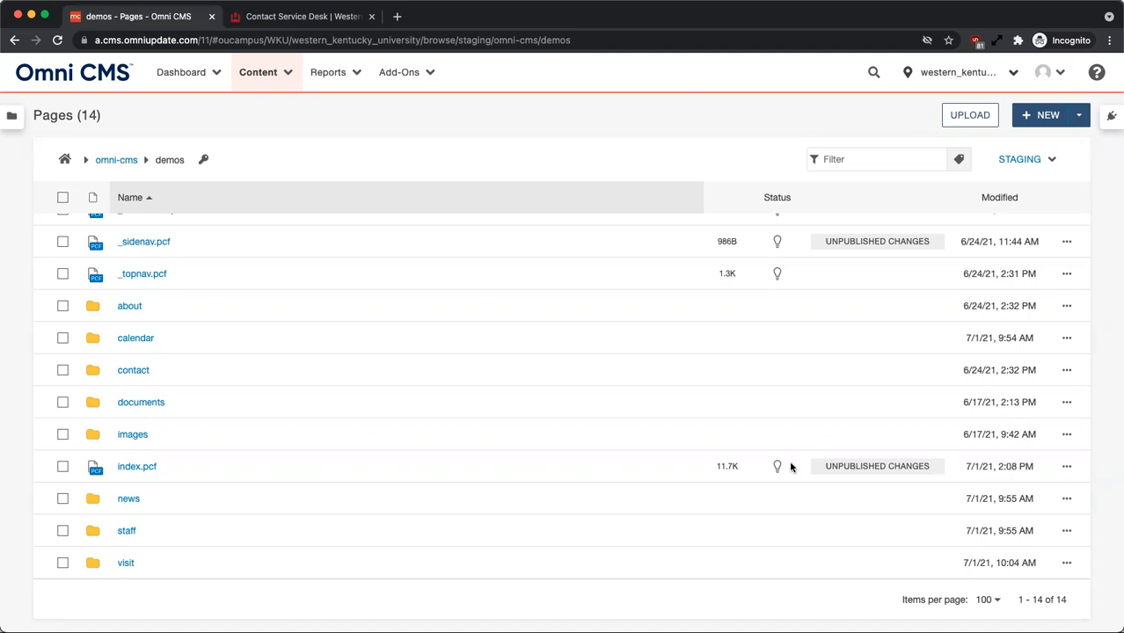
pyautogui.moveTo(777, 466)
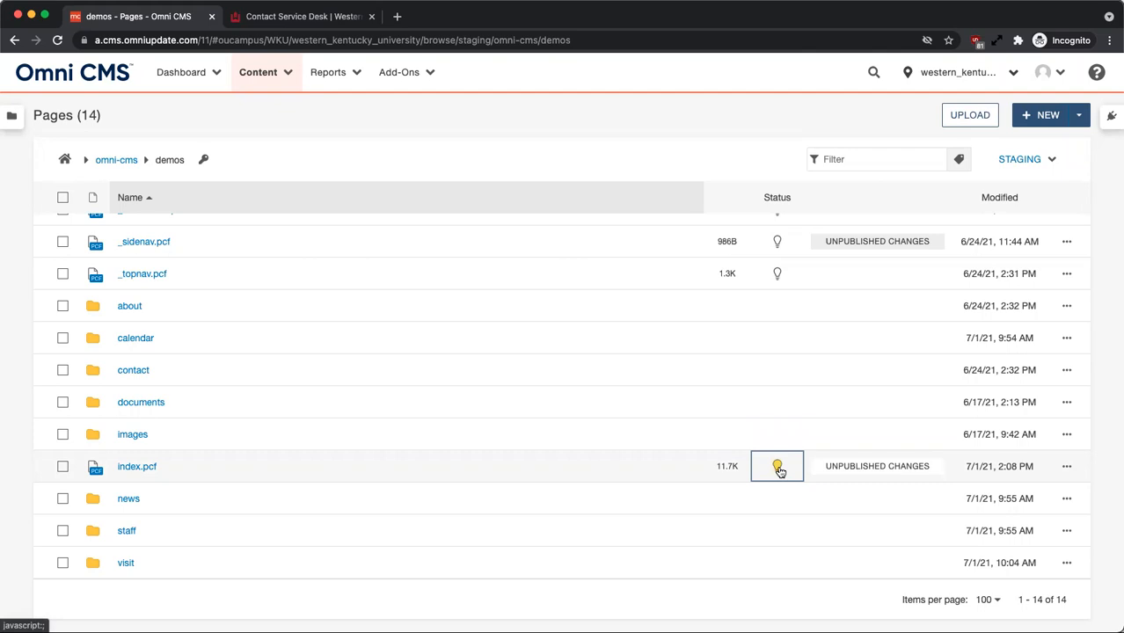
pyautogui.moveTo(1067, 466)
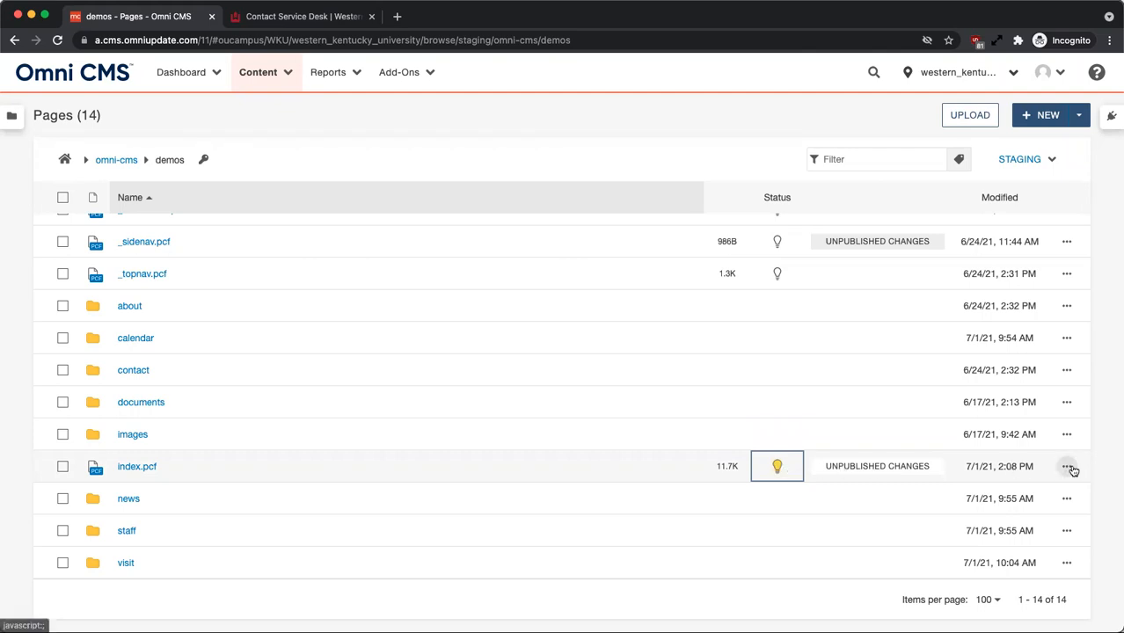
# Open the more-actions menu on the index.pcf row to reveal its Review options.
pyautogui.click(1066, 467)
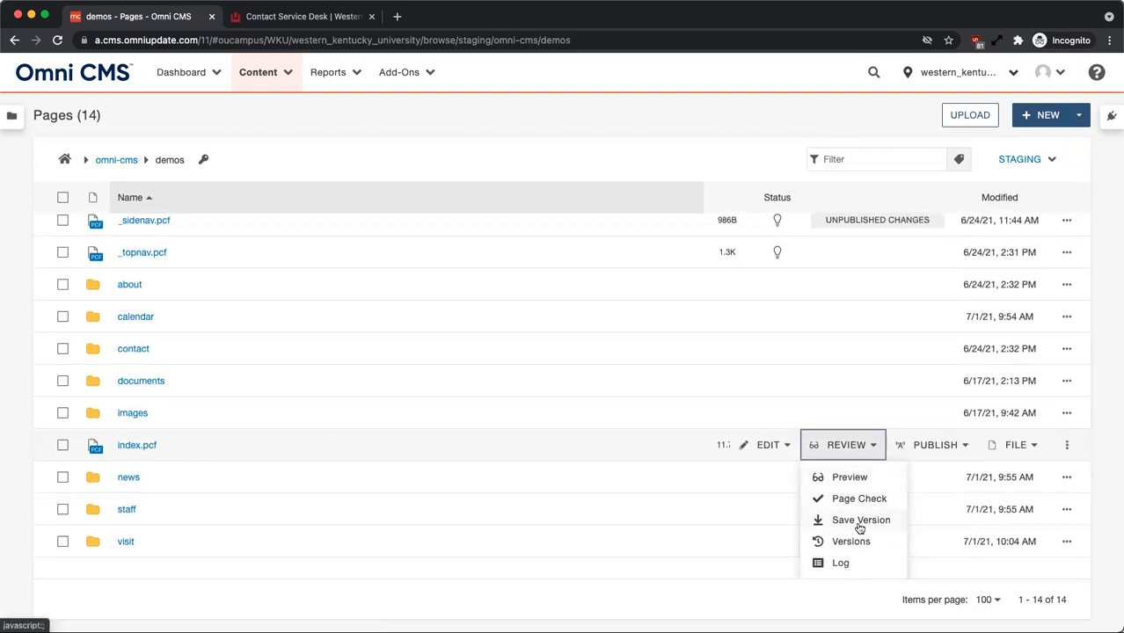
# Save index.pcf as Version 13 with the description 'Added a new button link'.
pyautogui.click(860, 520)
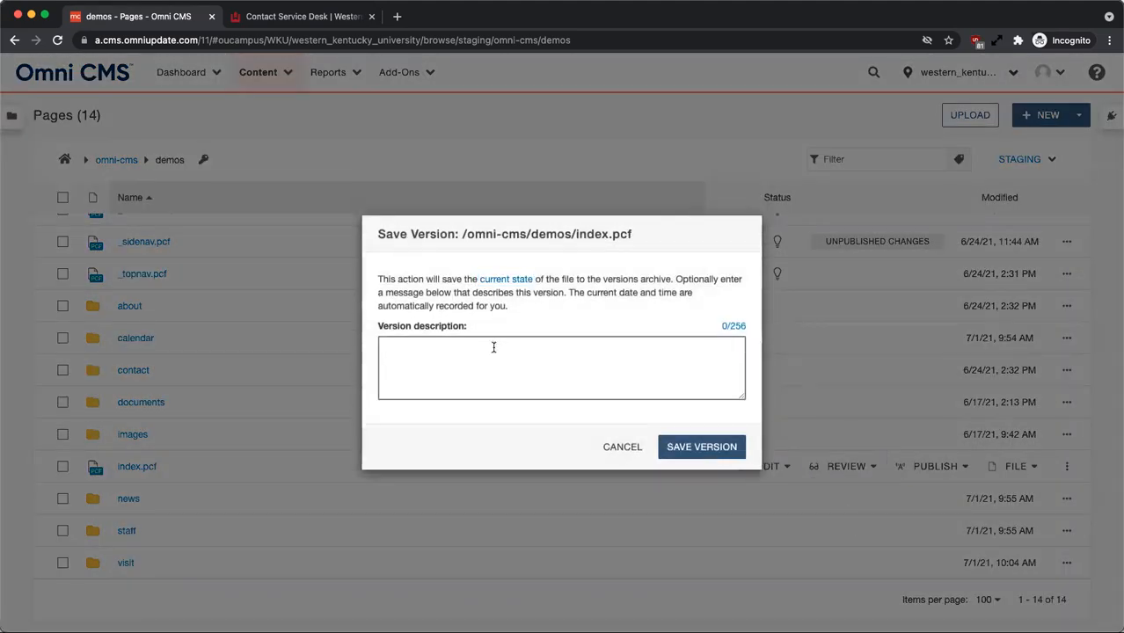
pyautogui.write('Added a new button (')
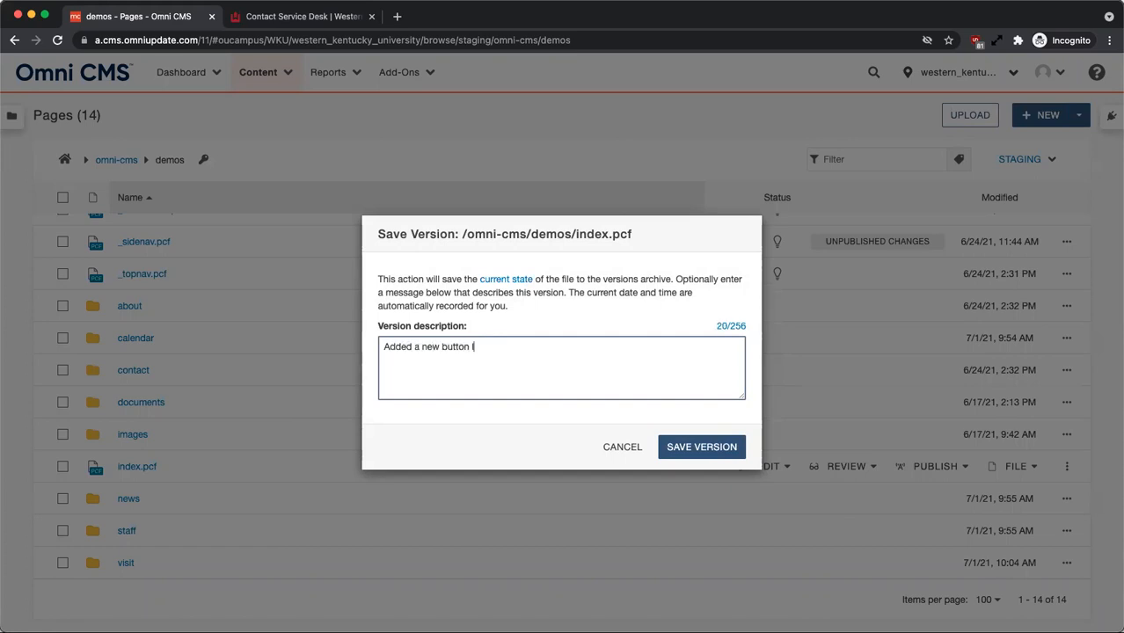
pyautogui.write('link')
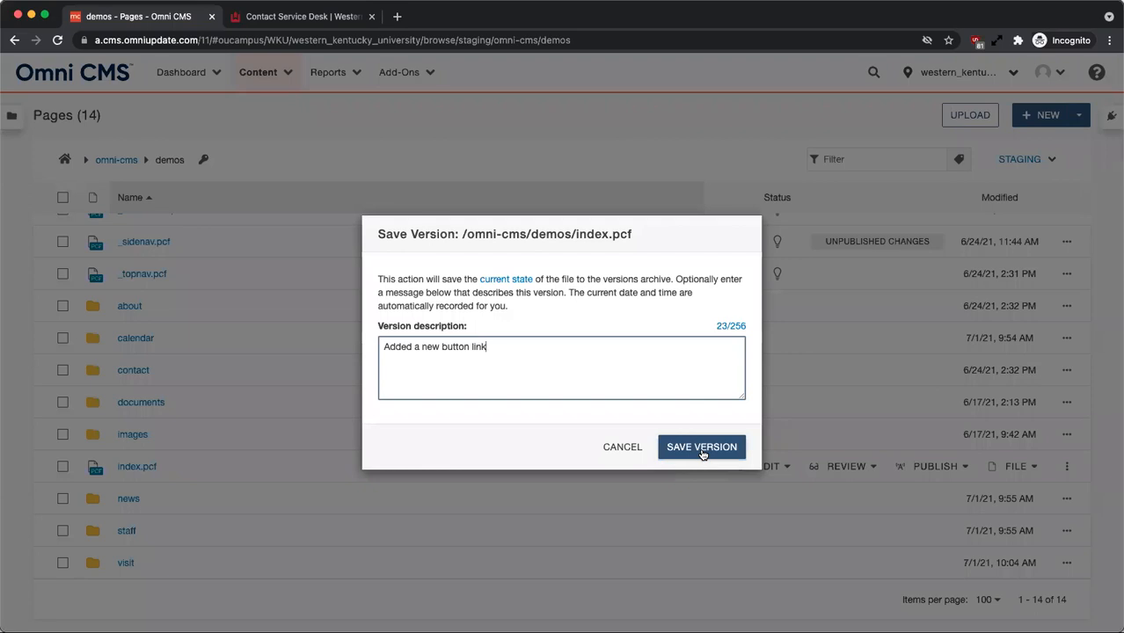
pyautogui.click(701, 447)
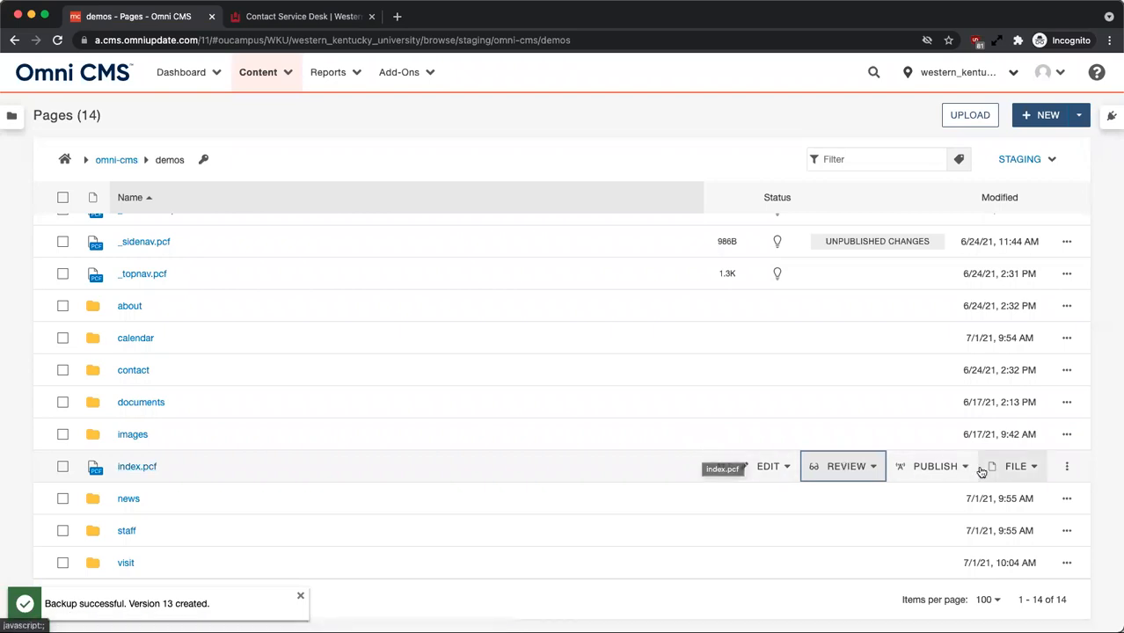
pyautogui.moveTo(863, 467)
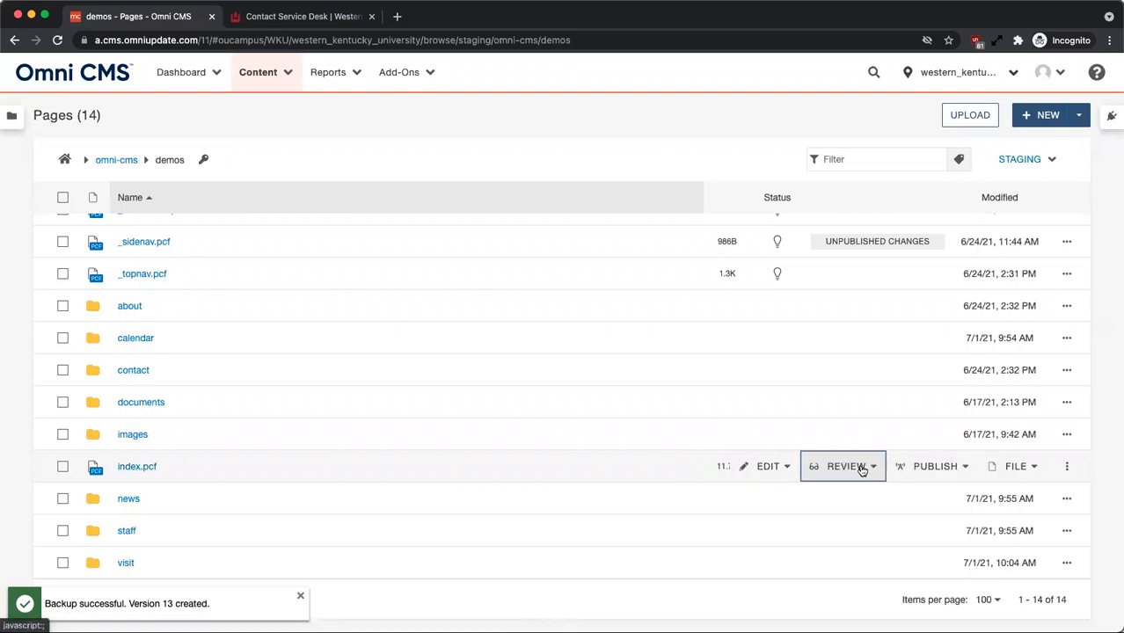
# Choose Review > Versions on index.pcf to list its 13 saved versions.
pyautogui.click(300, 596)
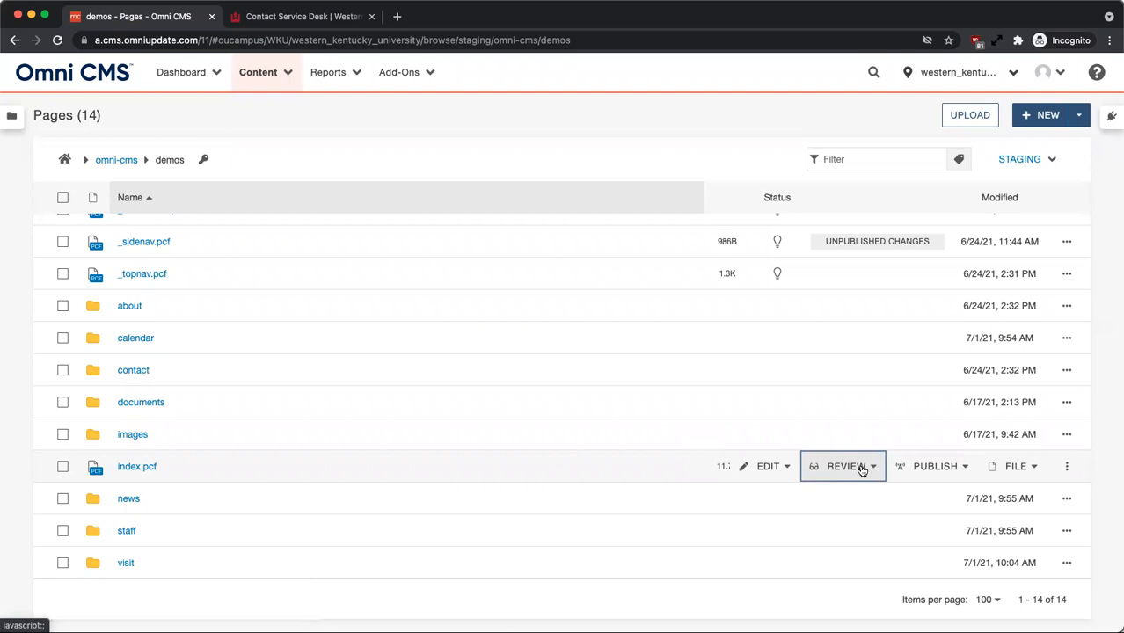
pyautogui.moveTo(873, 466)
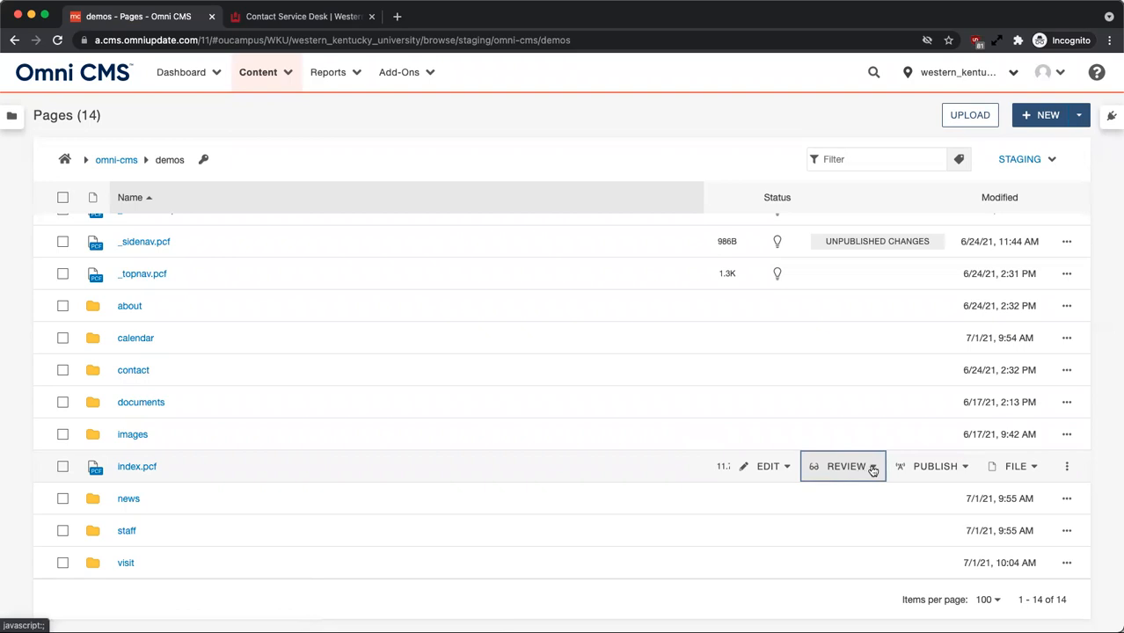
pyautogui.click(846, 466)
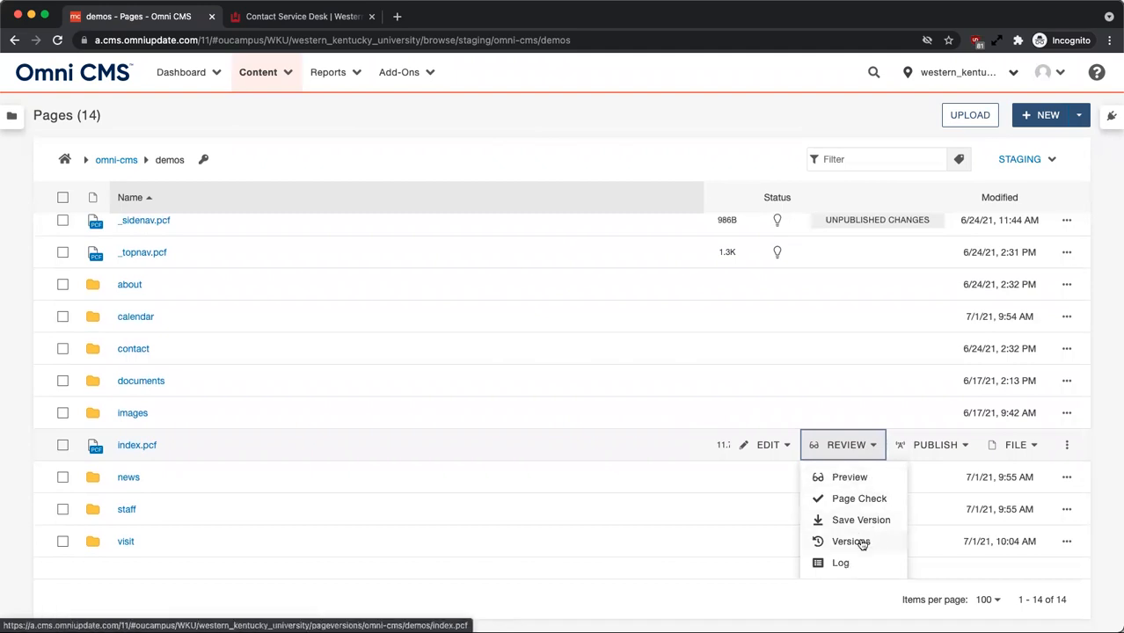
pyautogui.click(851, 541)
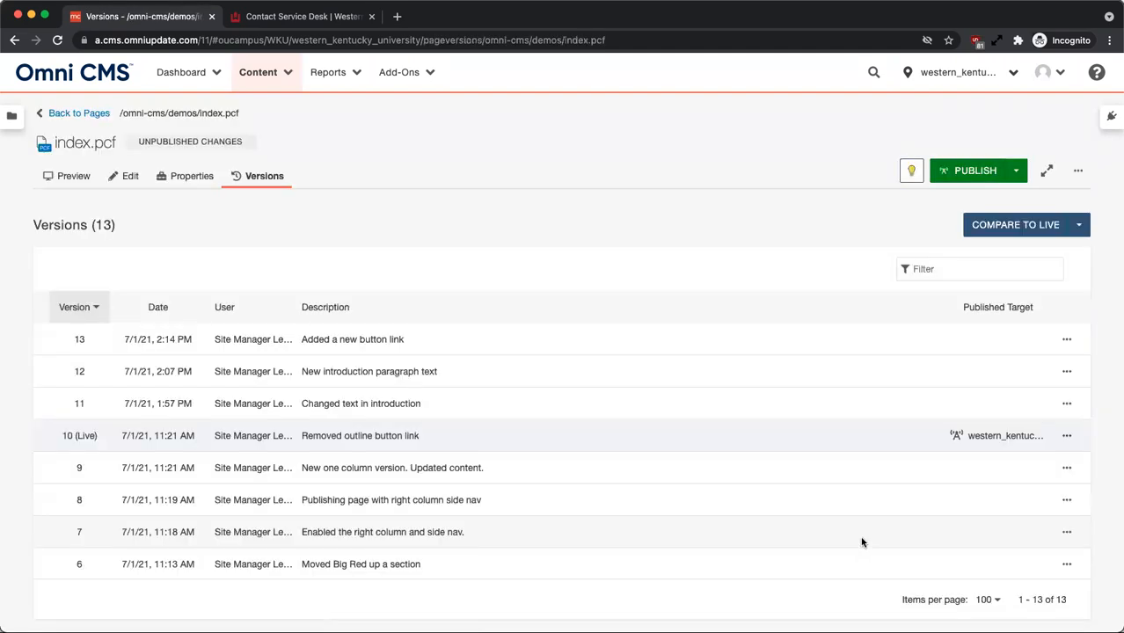
pyautogui.moveTo(830, 457)
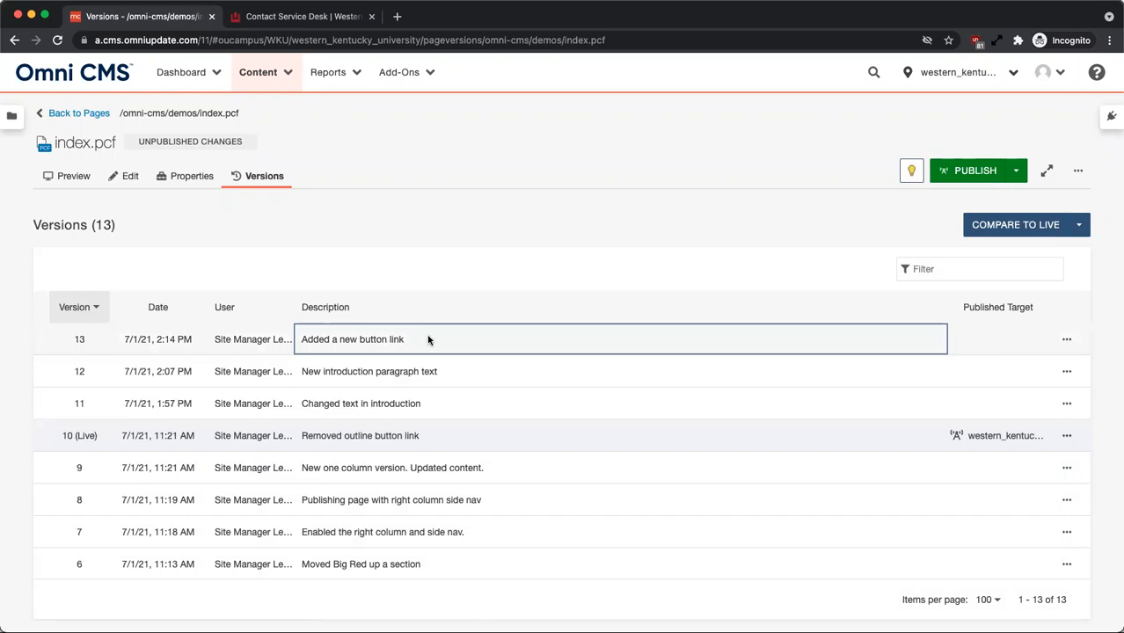
pyautogui.scroll(-3)
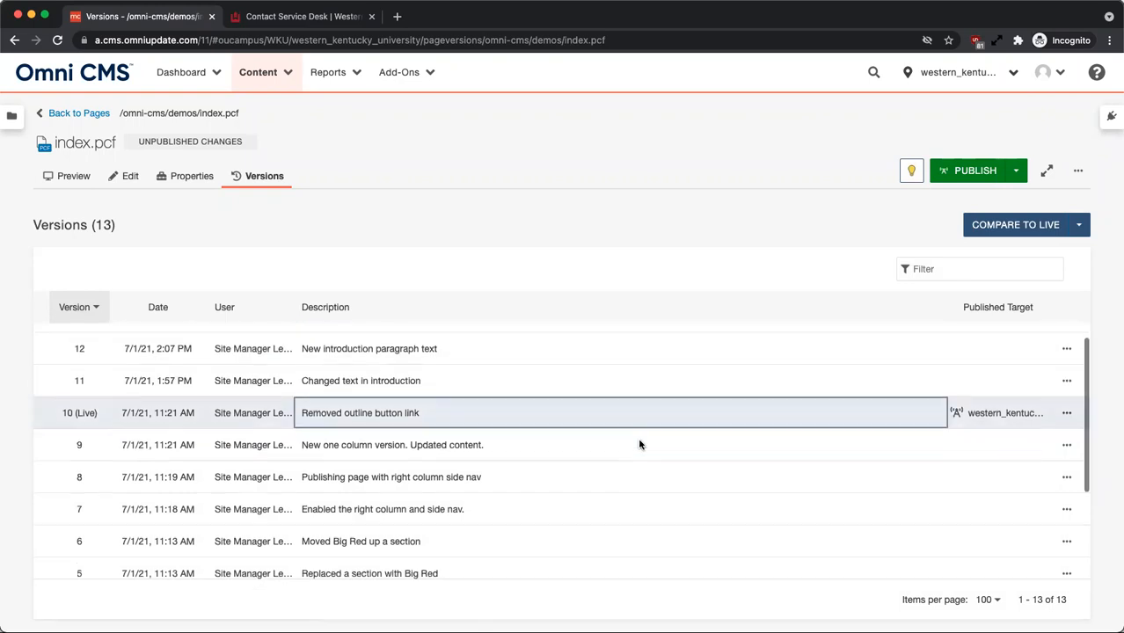
pyautogui.scroll(-3)
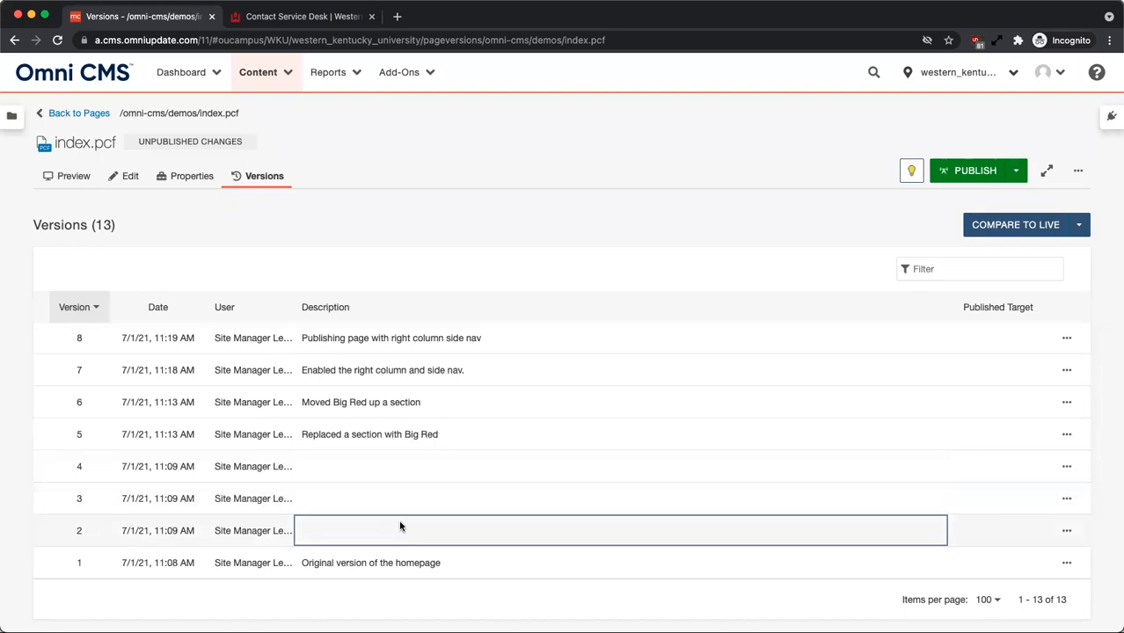
pyautogui.moveTo(444, 486)
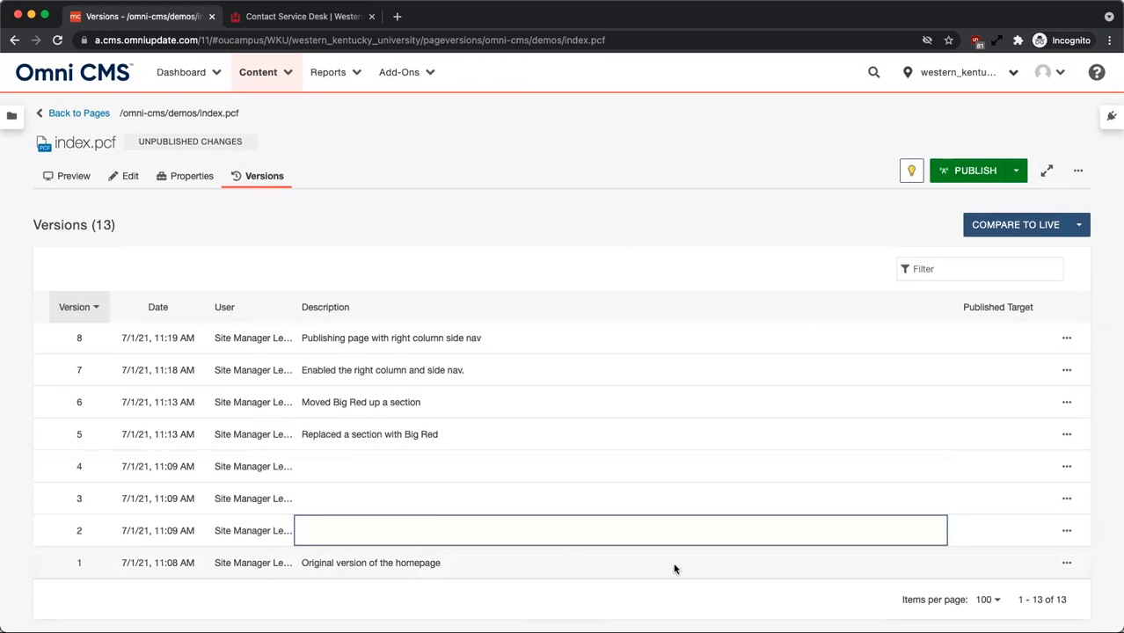
pyautogui.moveTo(1067, 563)
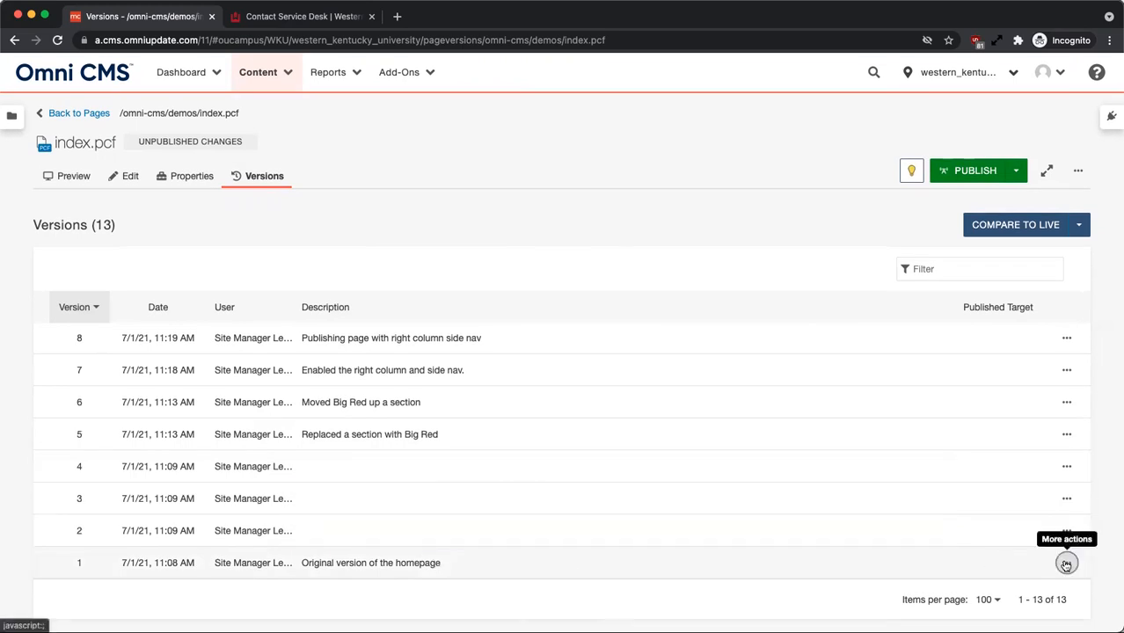
# Run a page comparison of the staging page against Version 1 from 7/1/21.
pyautogui.click(1066, 562)
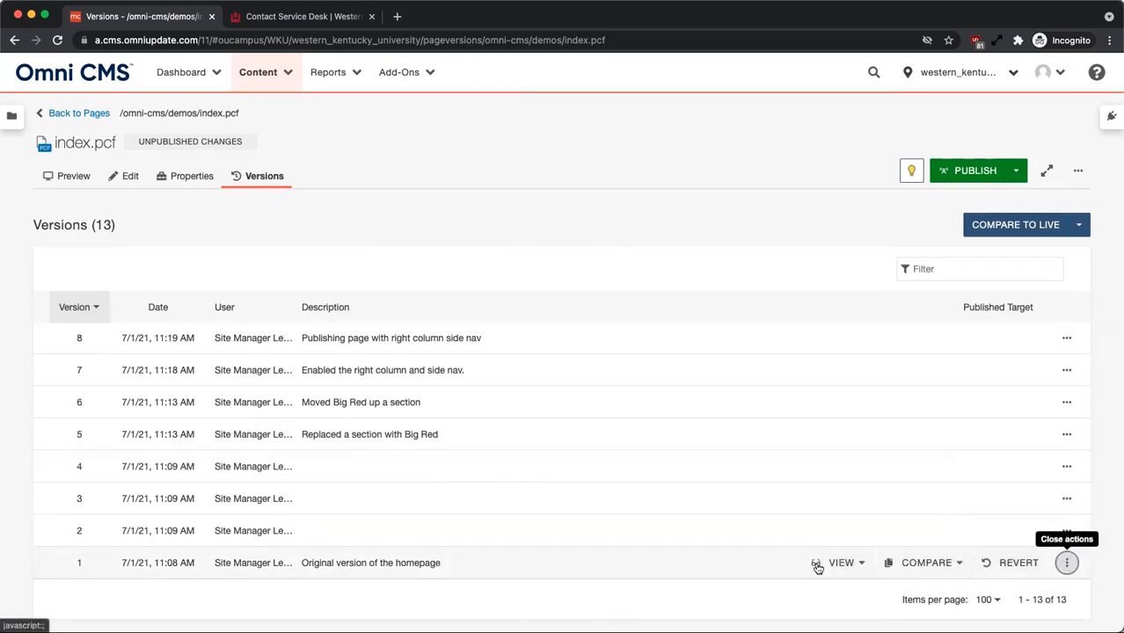
pyautogui.click(841, 563)
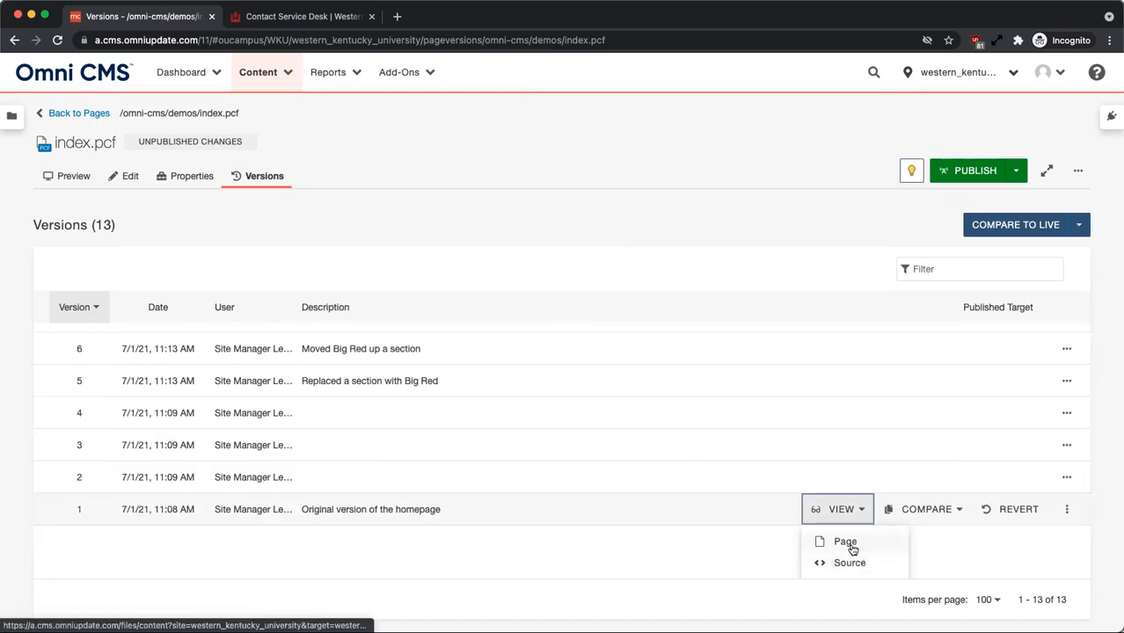
pyautogui.click(844, 541)
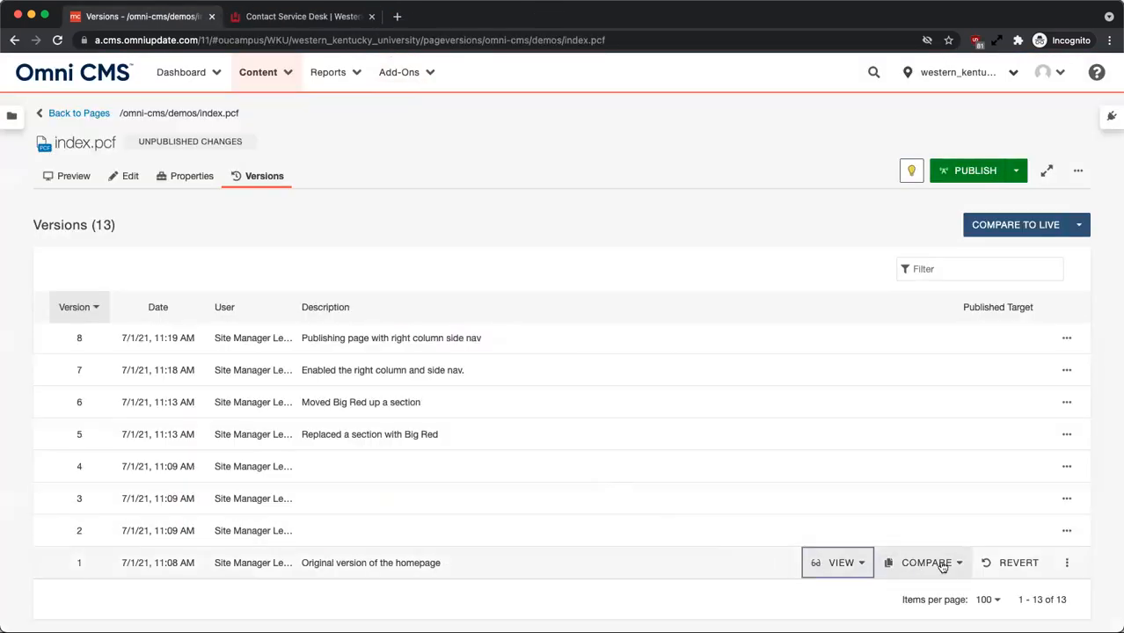
pyautogui.click(926, 562)
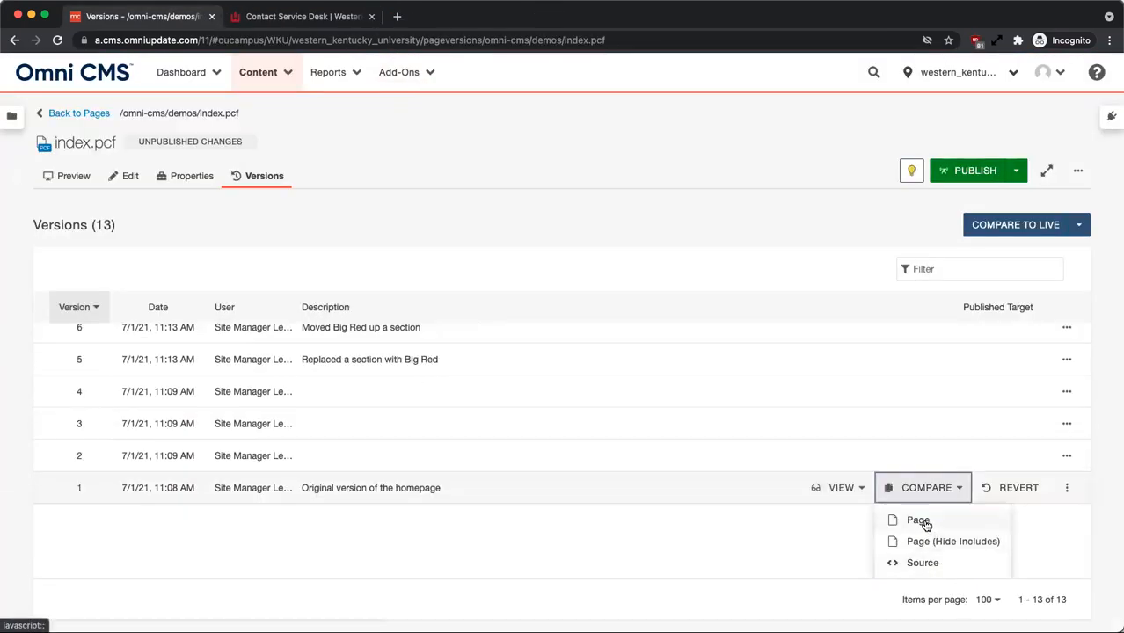
pyautogui.click(918, 520)
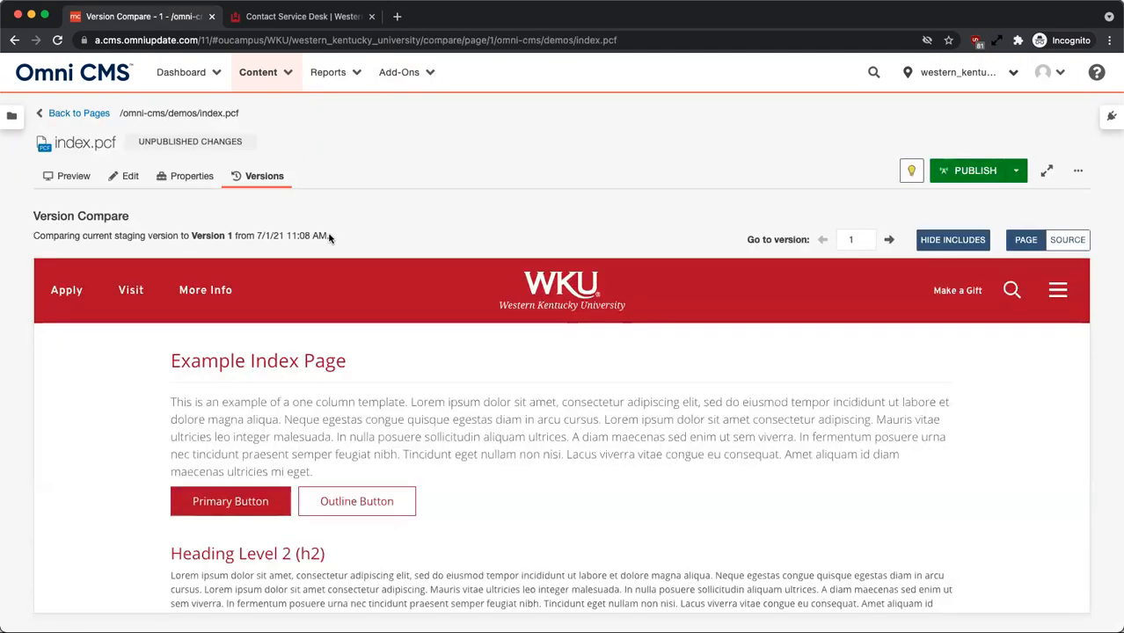
# Scroll through the Version Compare view before returning to the Versions list.
pyautogui.scroll(-3)
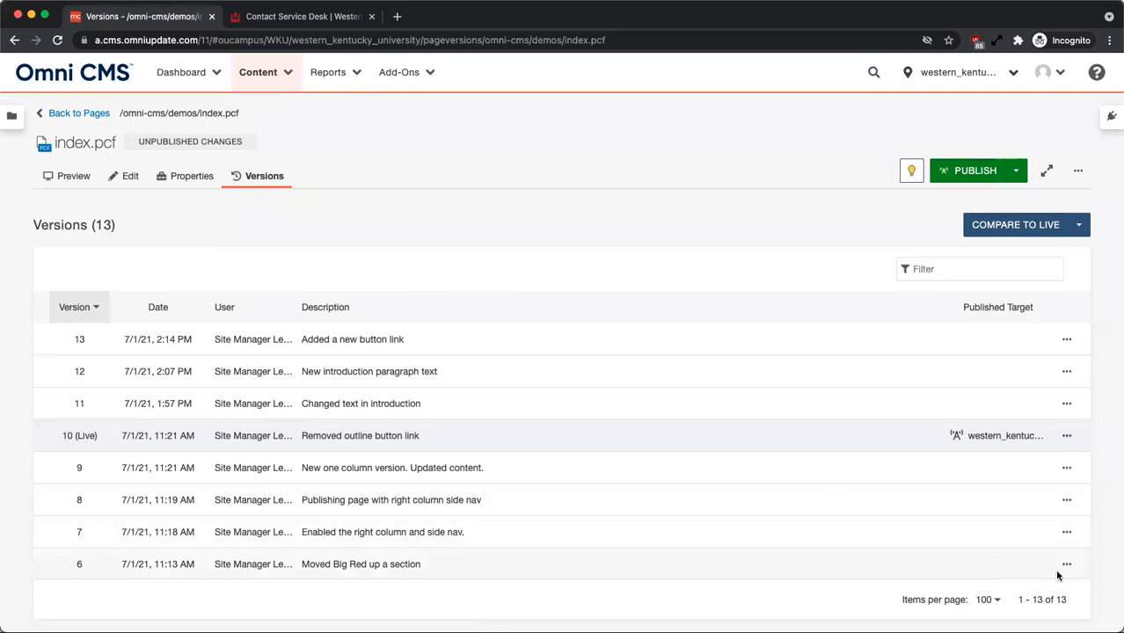
# Revert index.pcf on staging to revision 6 and confirm the replacement.
pyautogui.click(1067, 564)
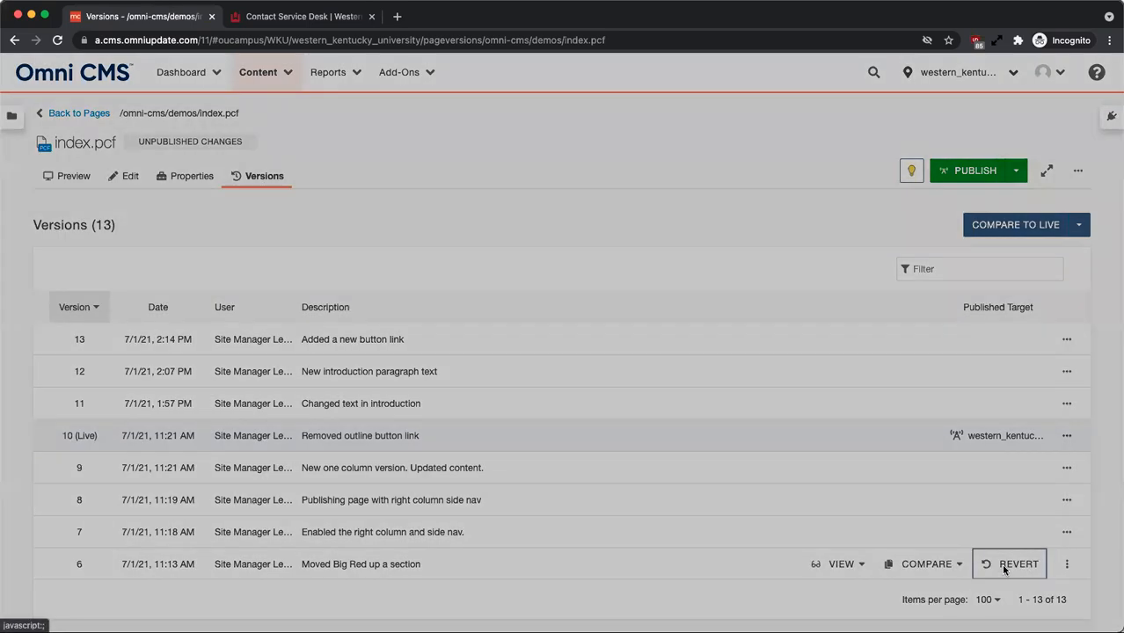
pyautogui.click(1019, 564)
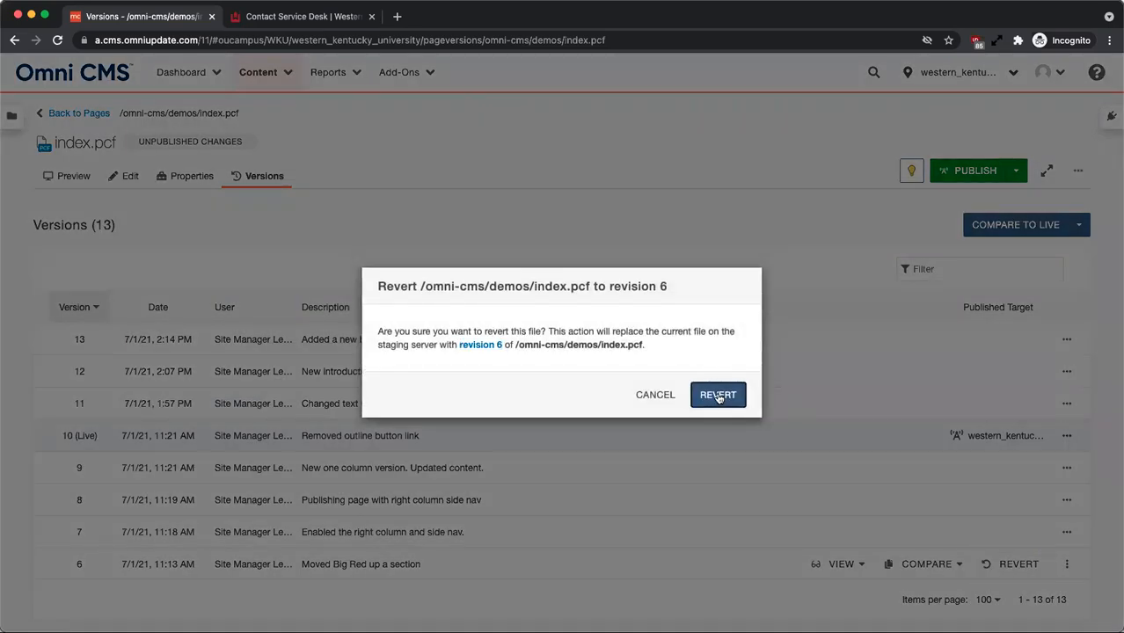
pyautogui.click(718, 394)
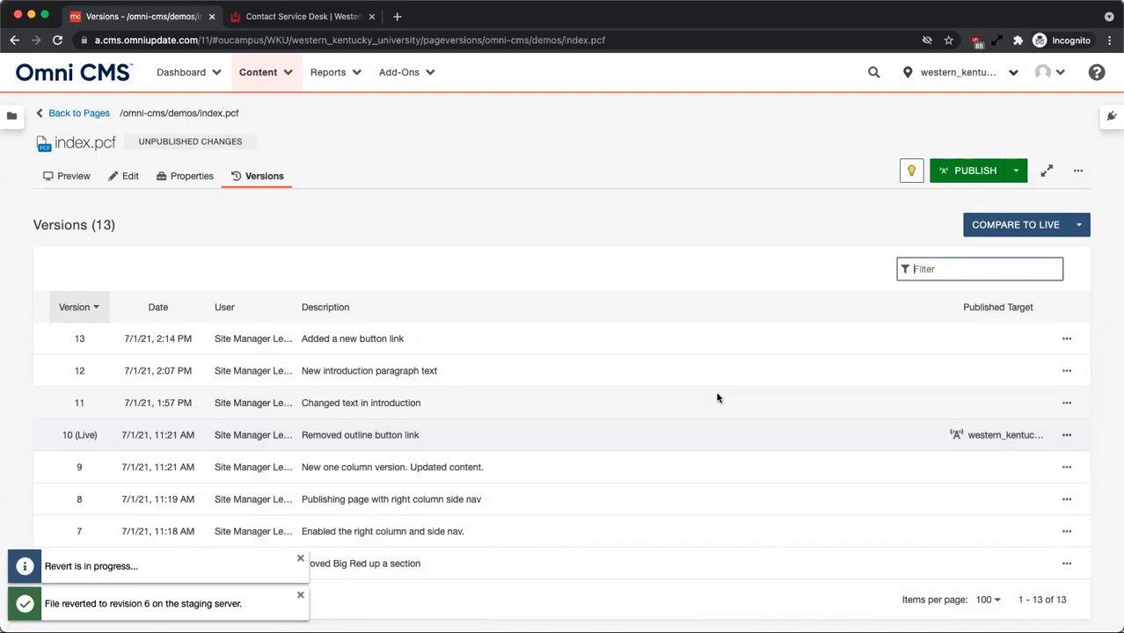
pyautogui.moveTo(80, 113)
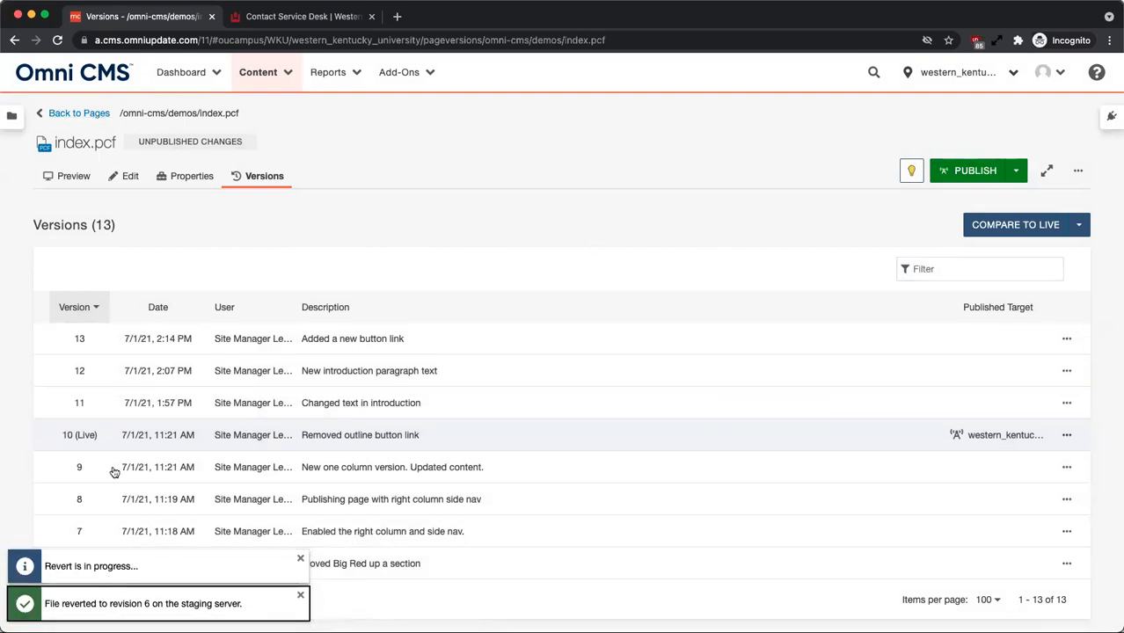
pyautogui.click(78, 113)
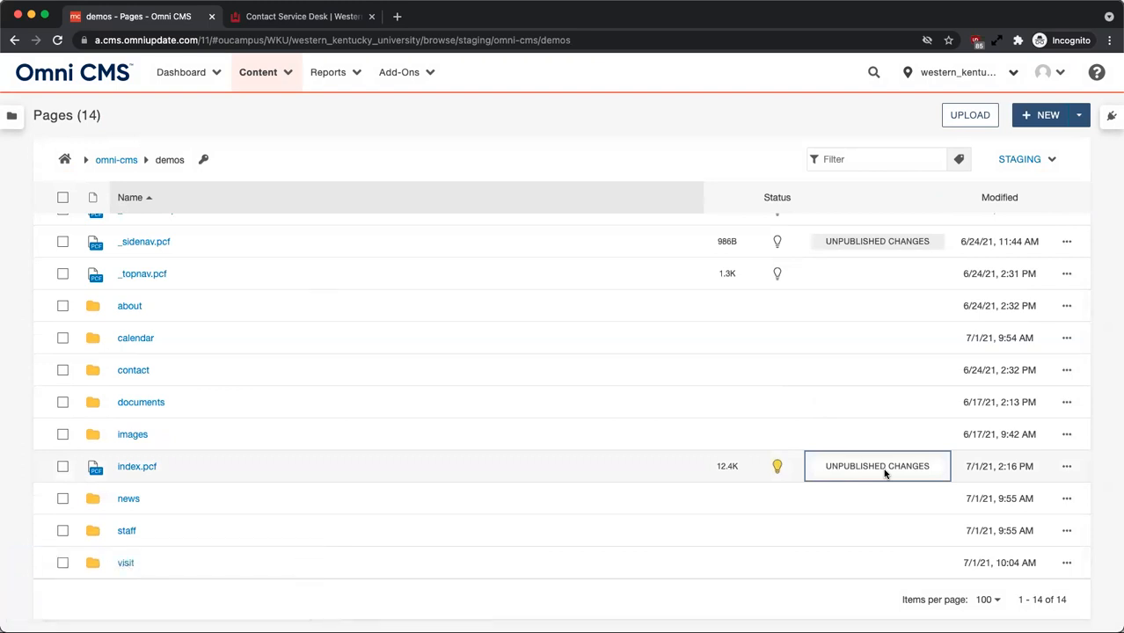
pyautogui.moveTo(653, 473)
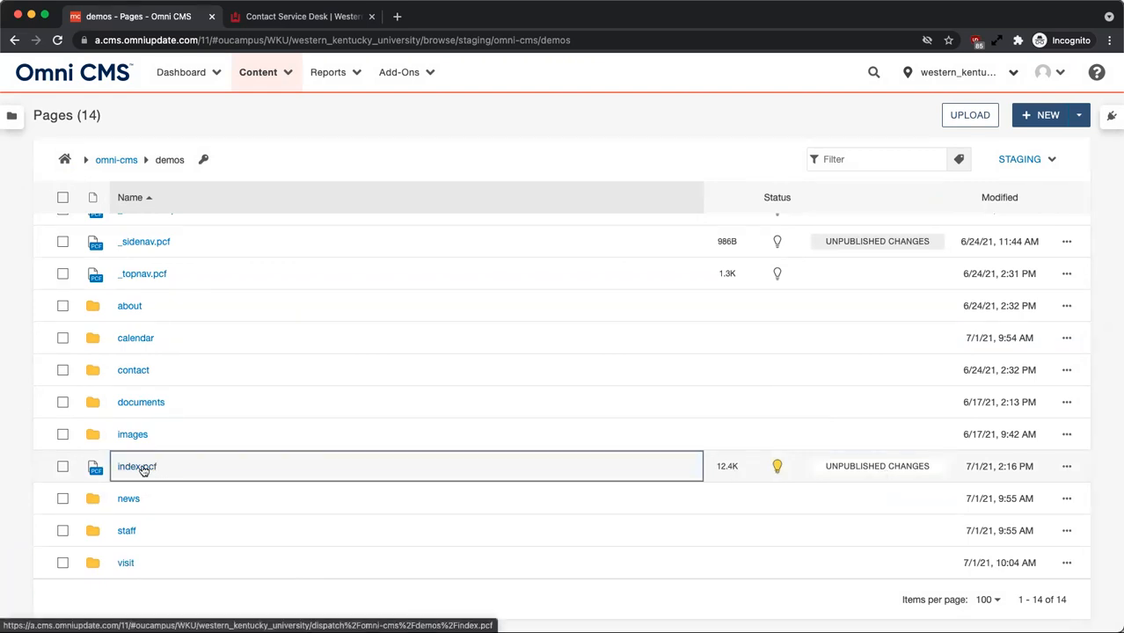
# Open index.pcf from the demos pages list and show its Preview.
pyautogui.click(136, 466)
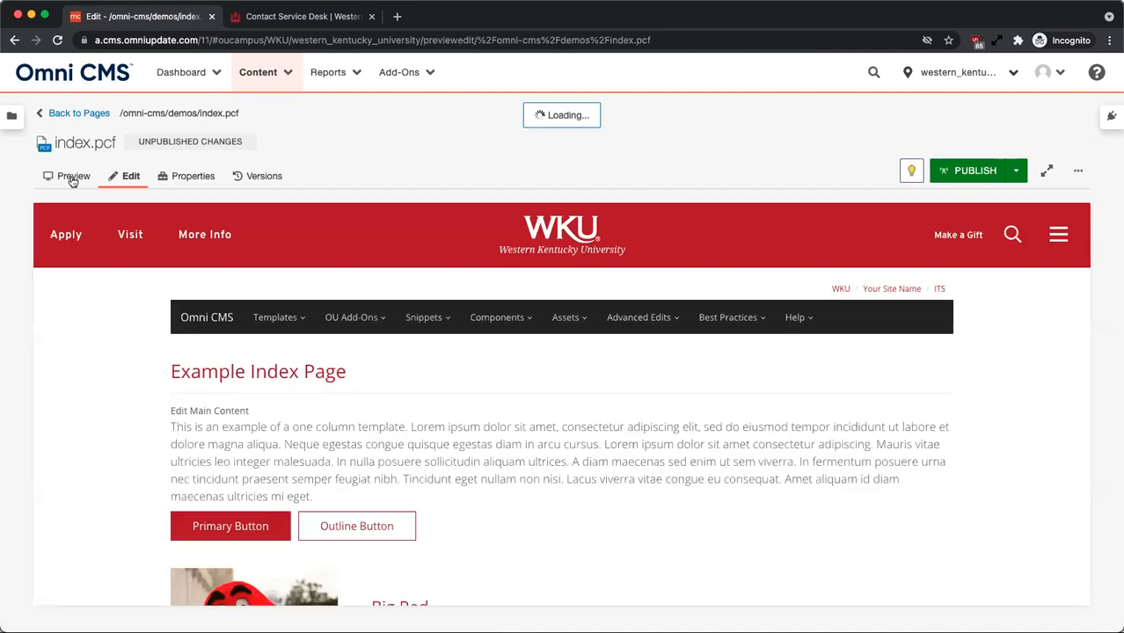
pyautogui.click(73, 176)
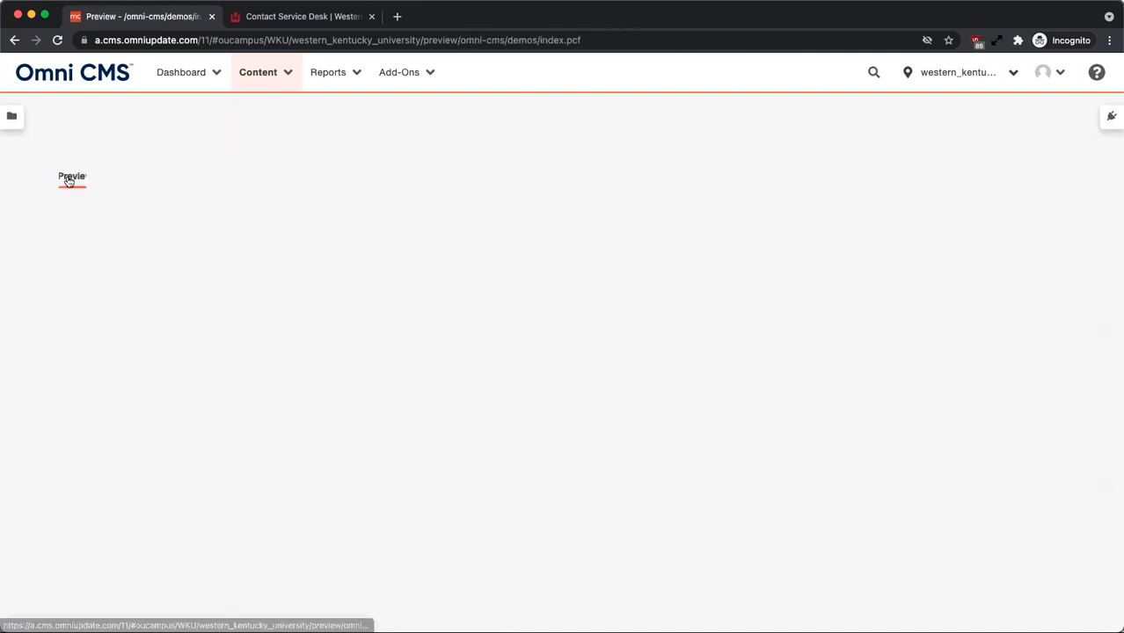
pyautogui.click(72, 178)
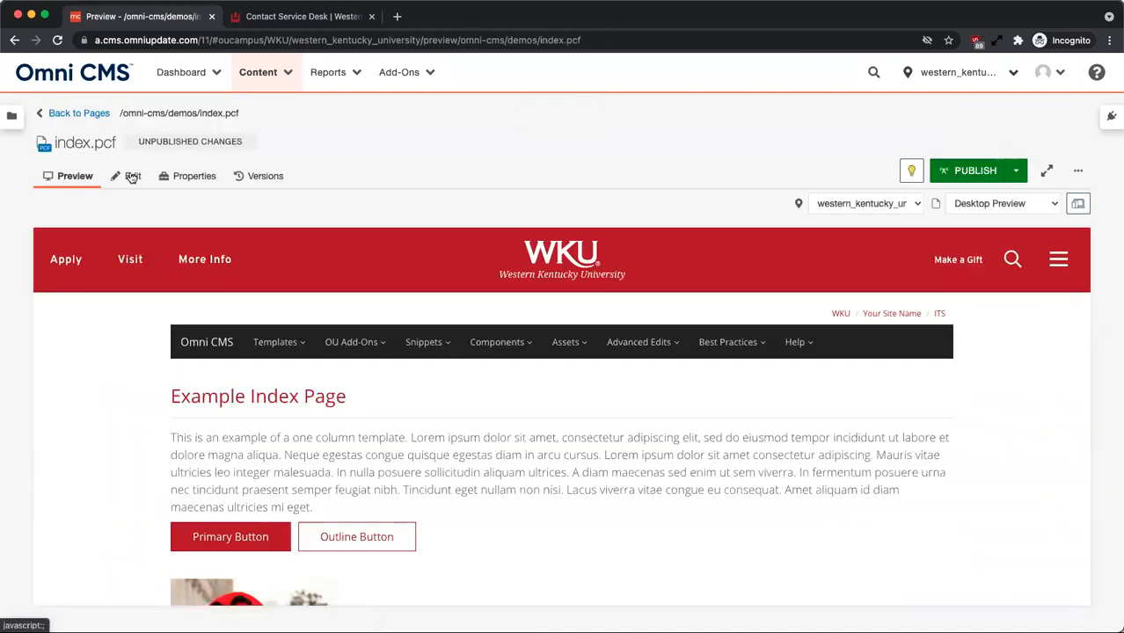
pyautogui.moveTo(889, 174)
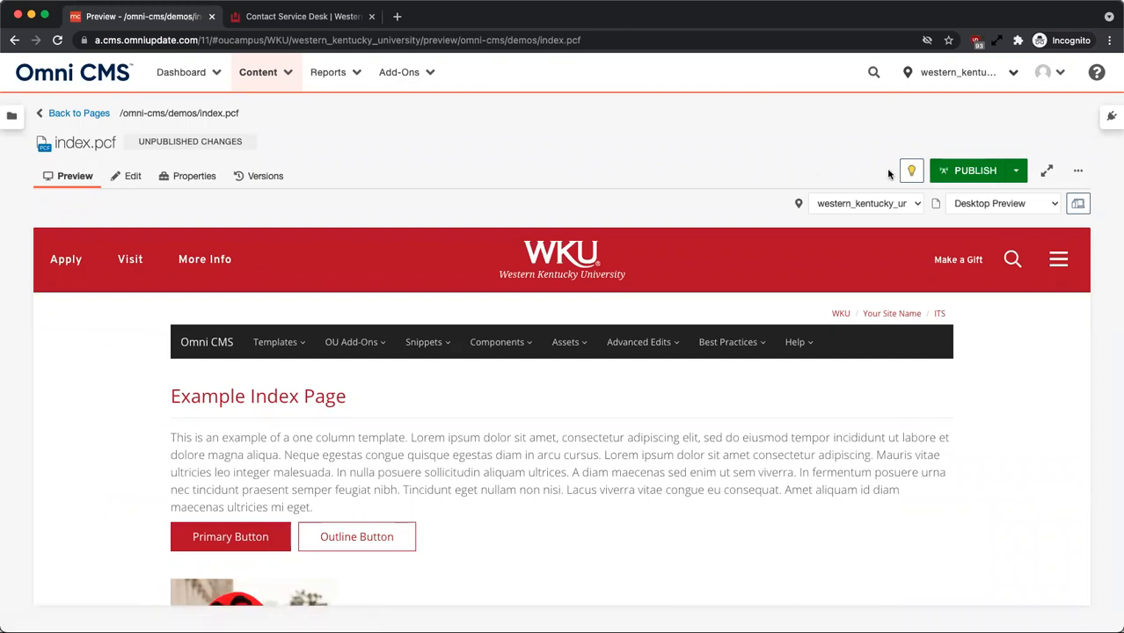
pyautogui.moveTo(911, 171)
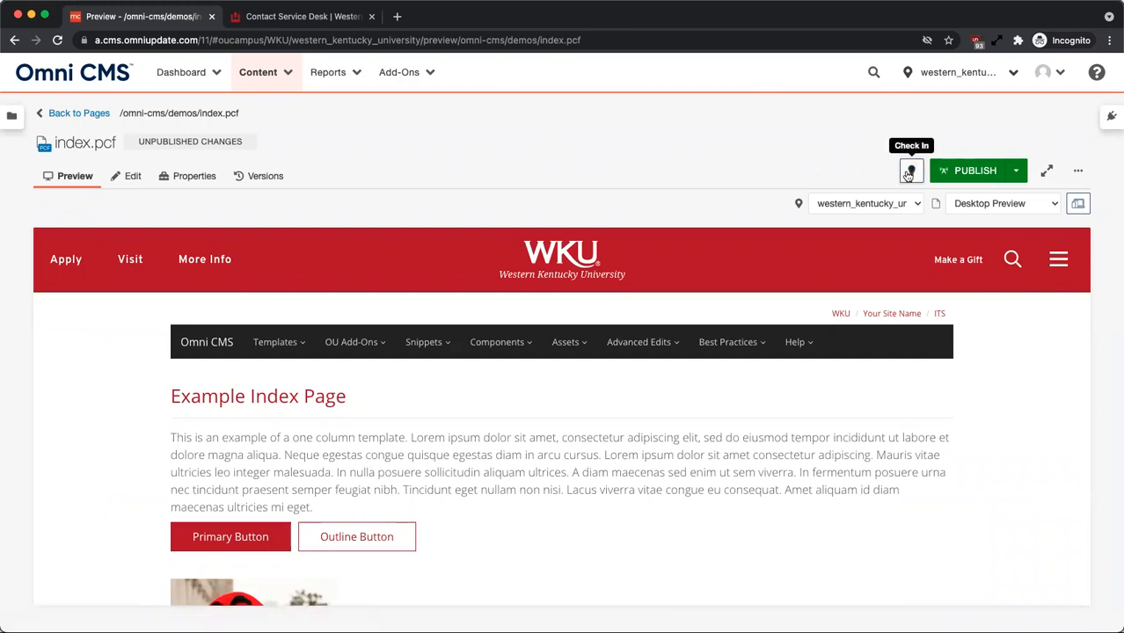
pyautogui.moveTo(1047, 170)
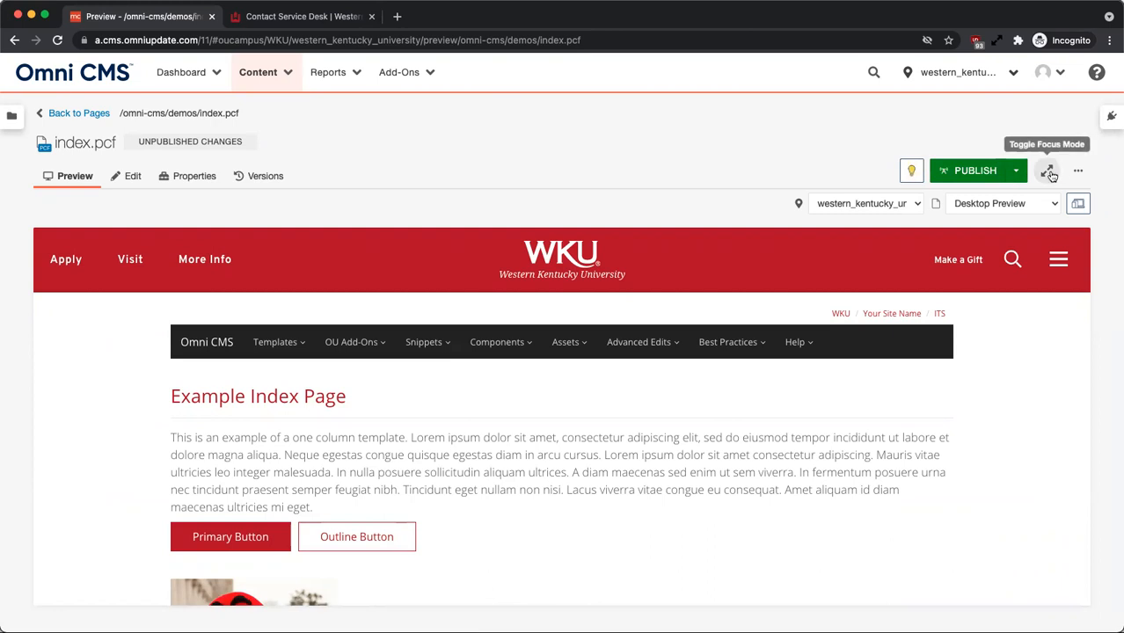
# Save index.pcf as Version 14 described 'Reverted back to an old version with big red'.
pyautogui.click(1078, 171)
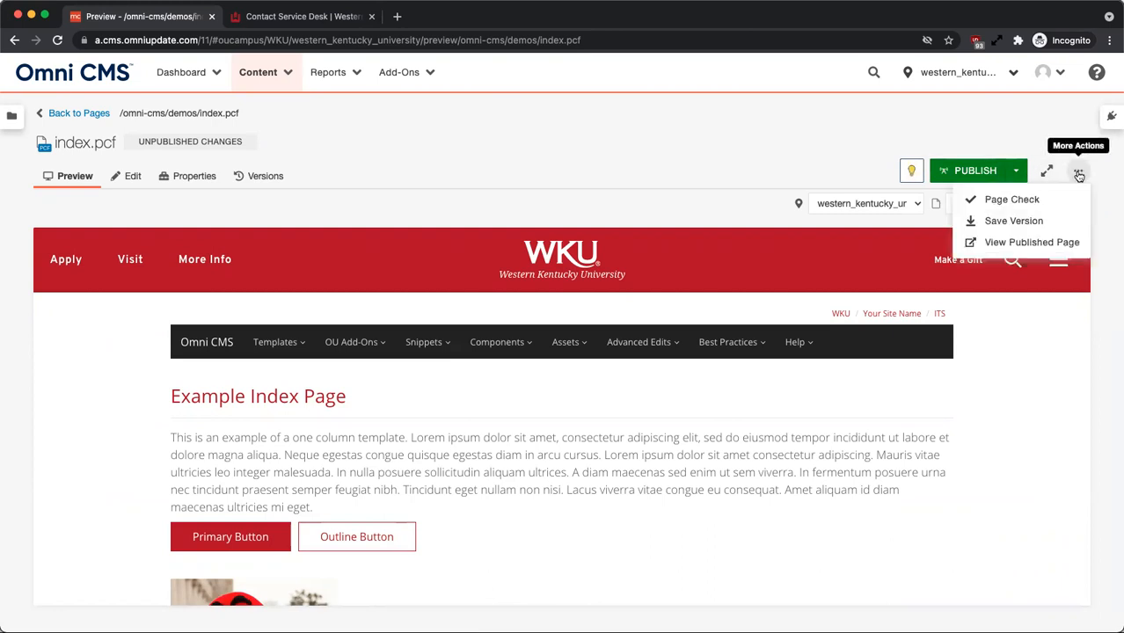
pyautogui.moveTo(1052, 227)
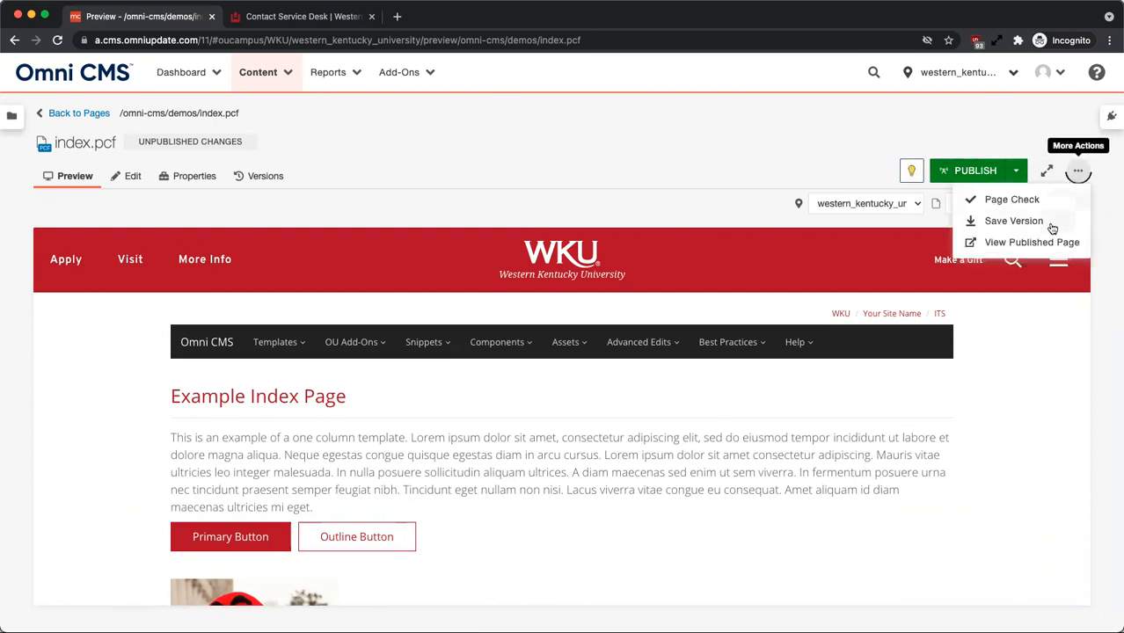
pyautogui.click(1013, 221)
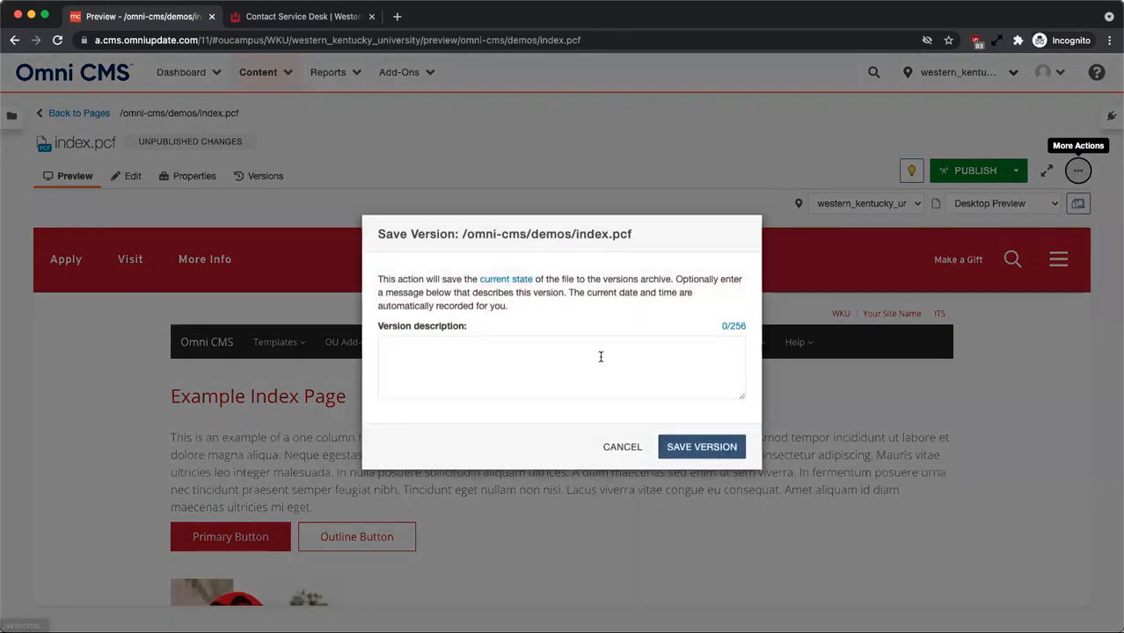
pyautogui.write('Reverted back to')
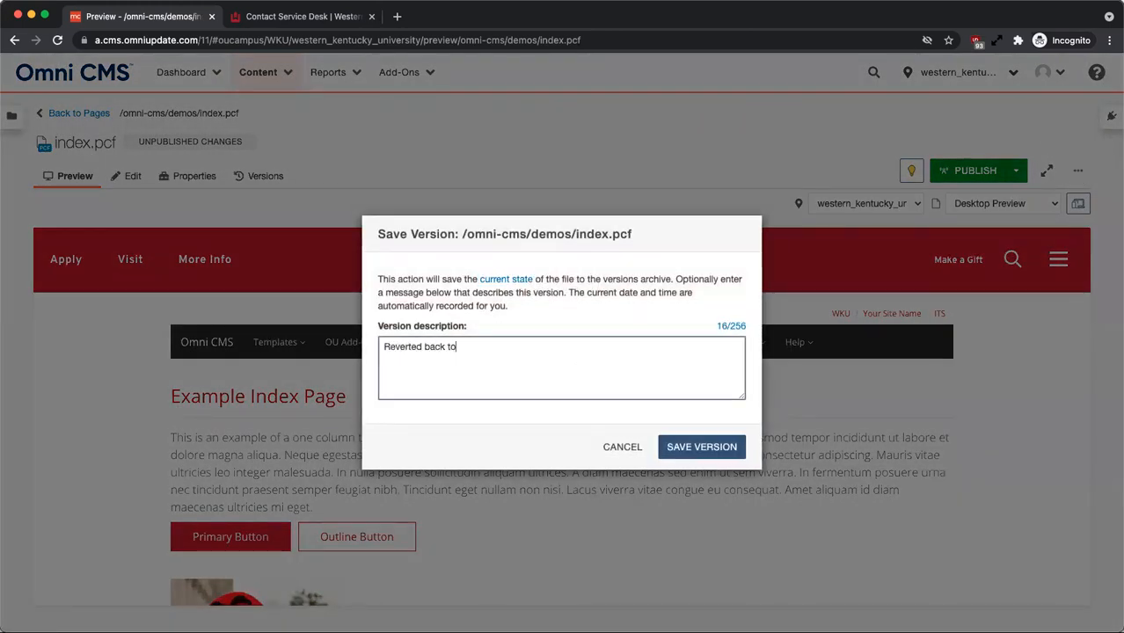
pyautogui.write('an o')
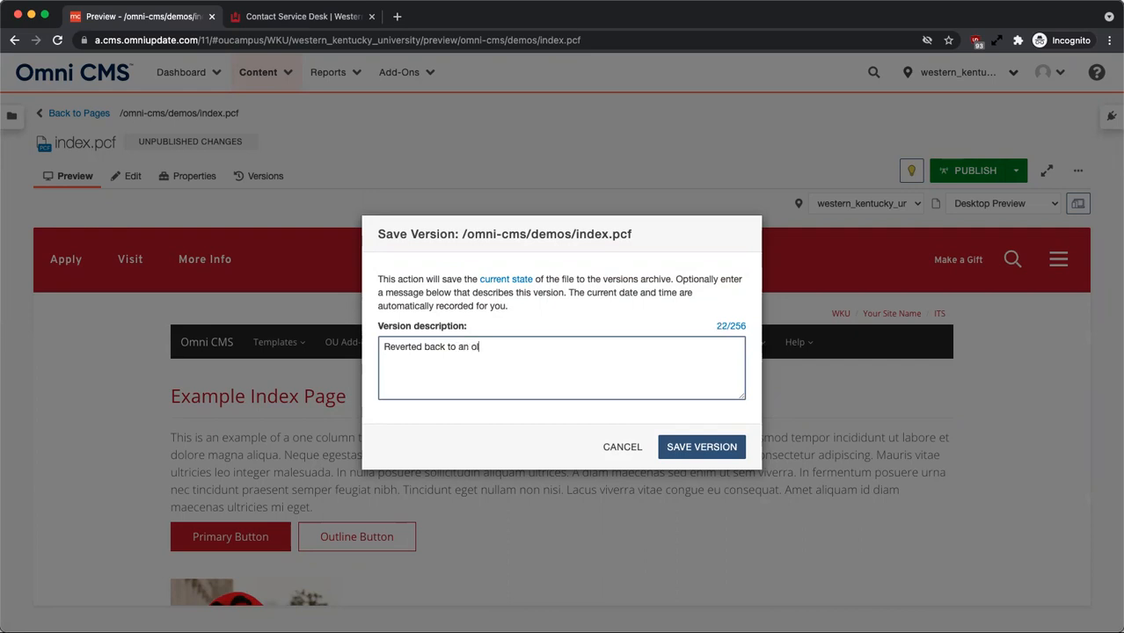
pyautogui.write('ld version with b')
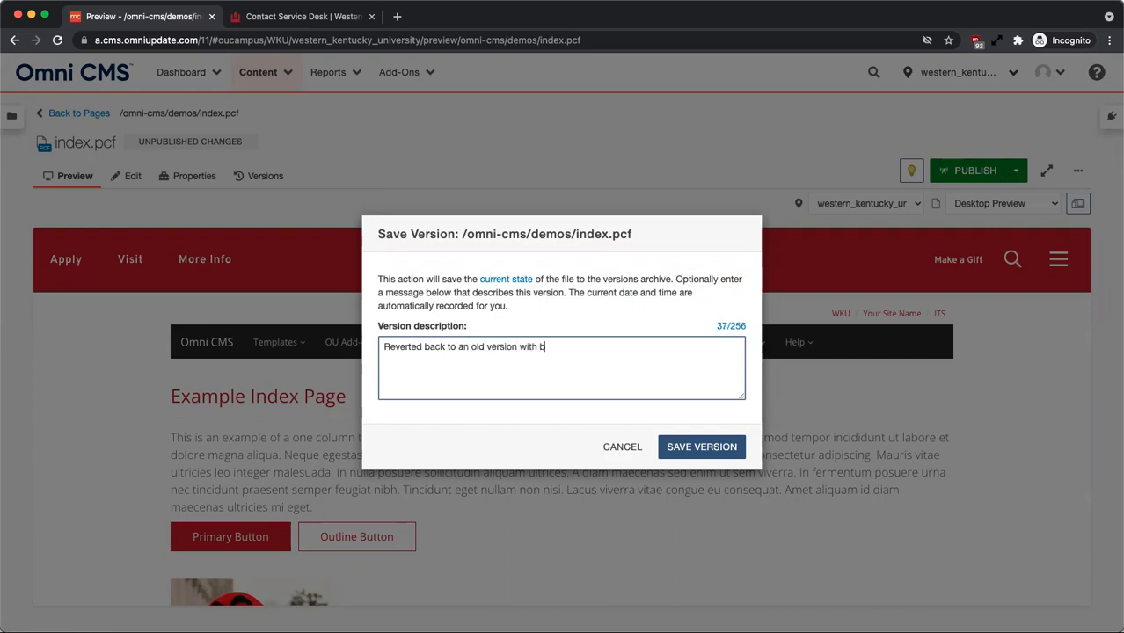
pyautogui.write('ig red')
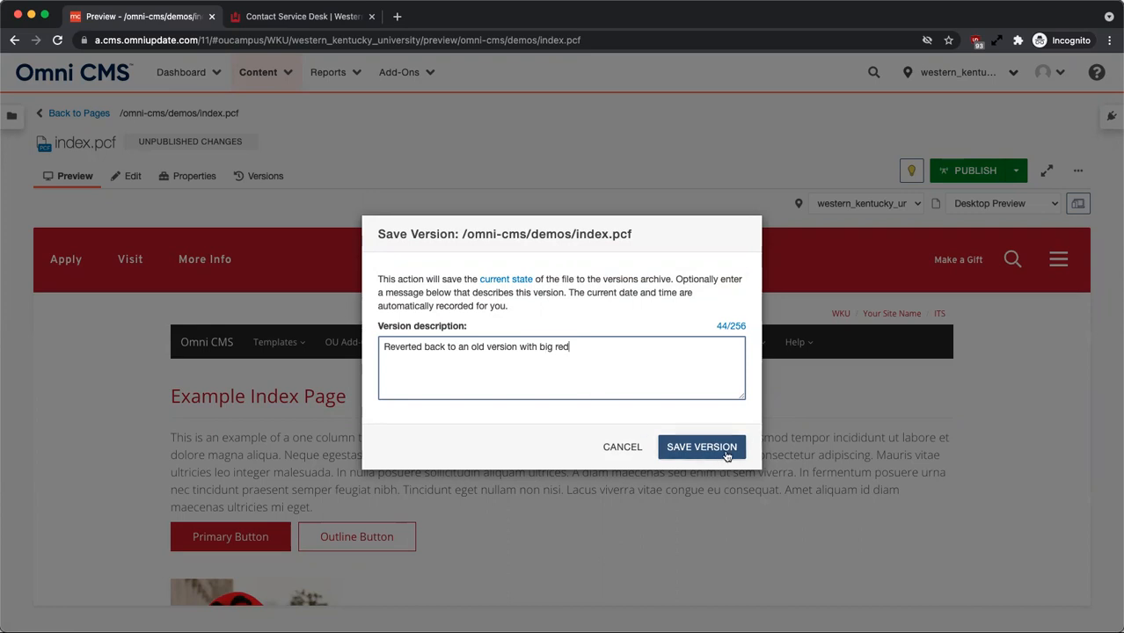
pyautogui.click(701, 447)
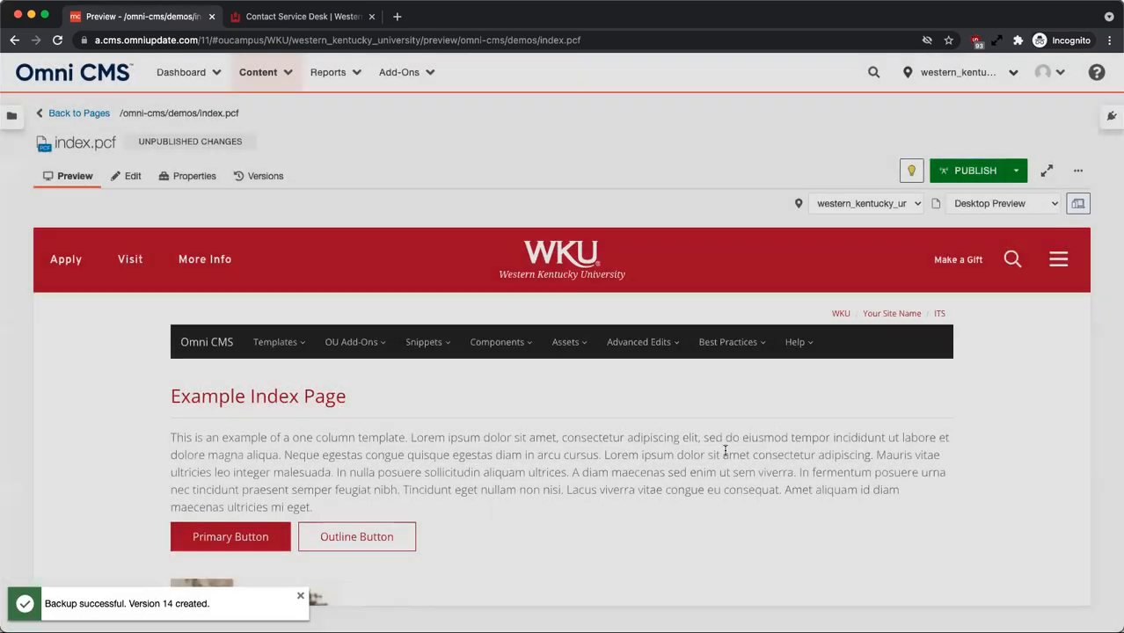
pyautogui.moveTo(1077, 170)
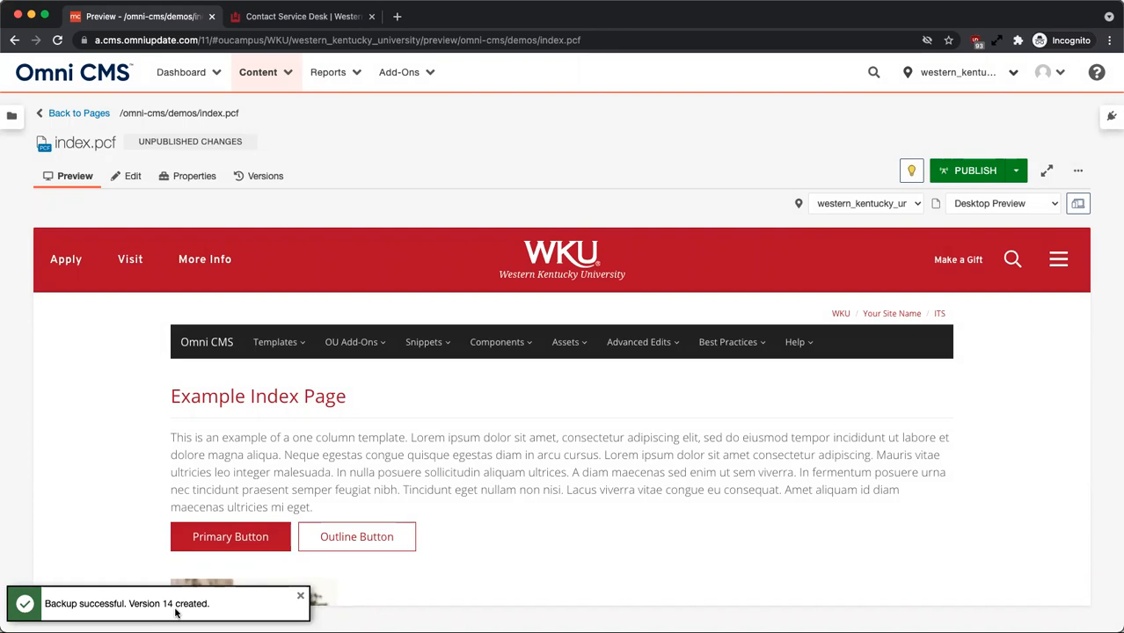
pyautogui.moveTo(283, 171)
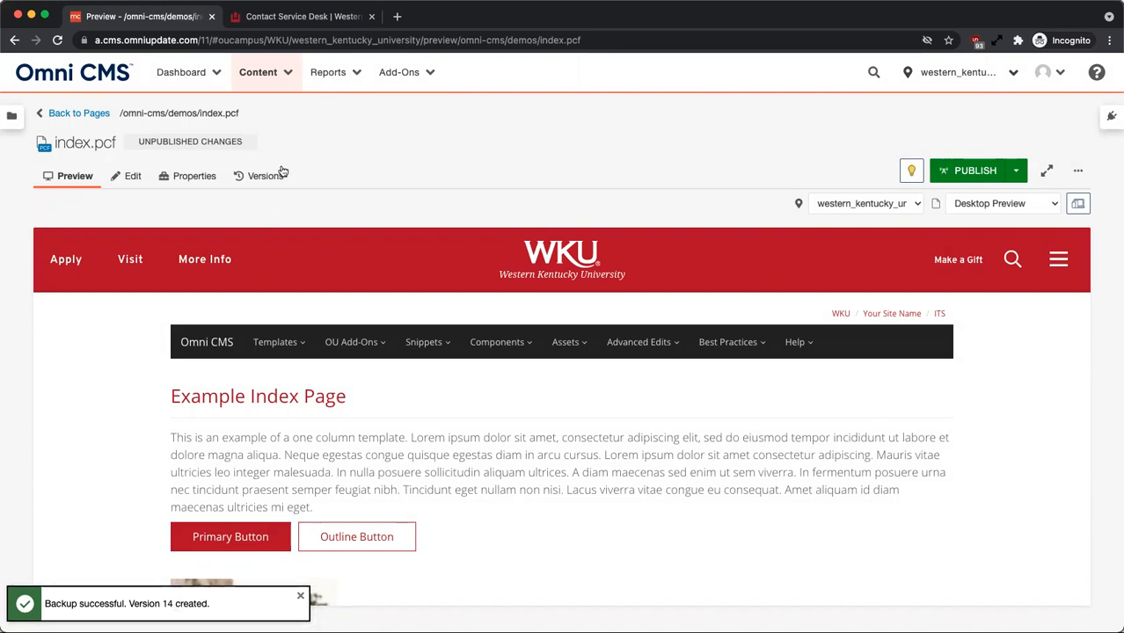
pyautogui.moveTo(665, 172)
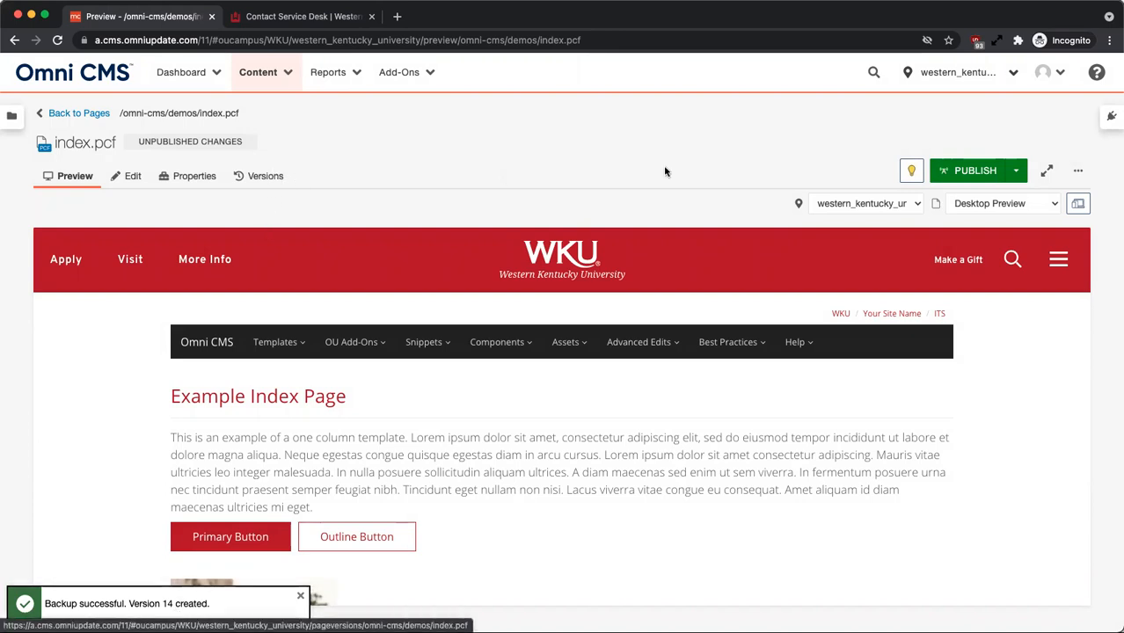
pyautogui.moveTo(912, 171)
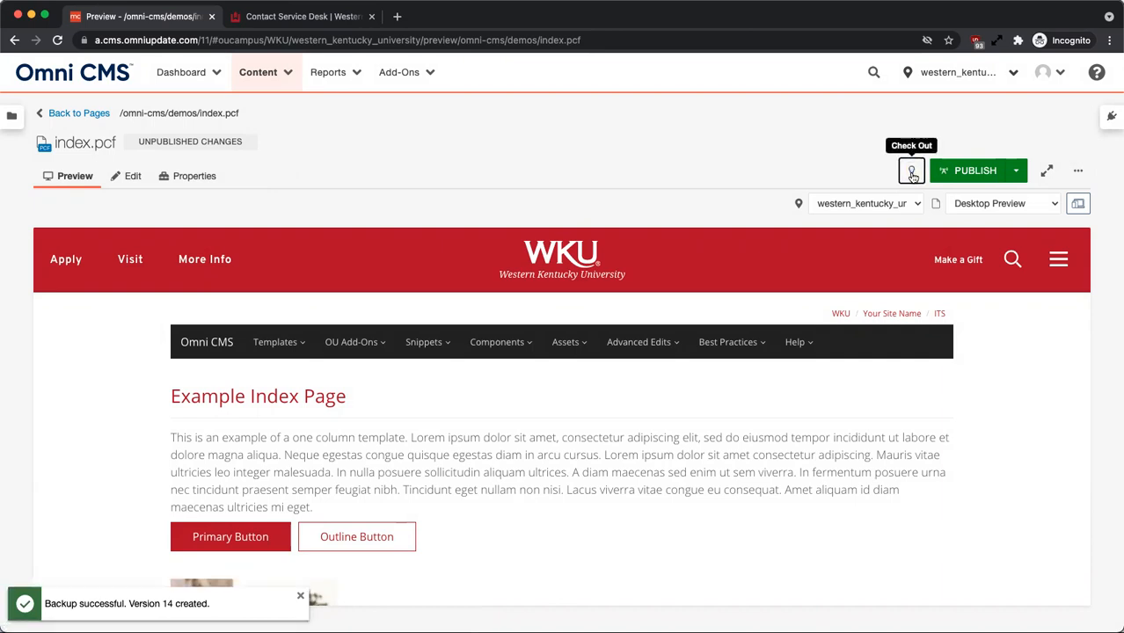
pyautogui.moveTo(590, 166)
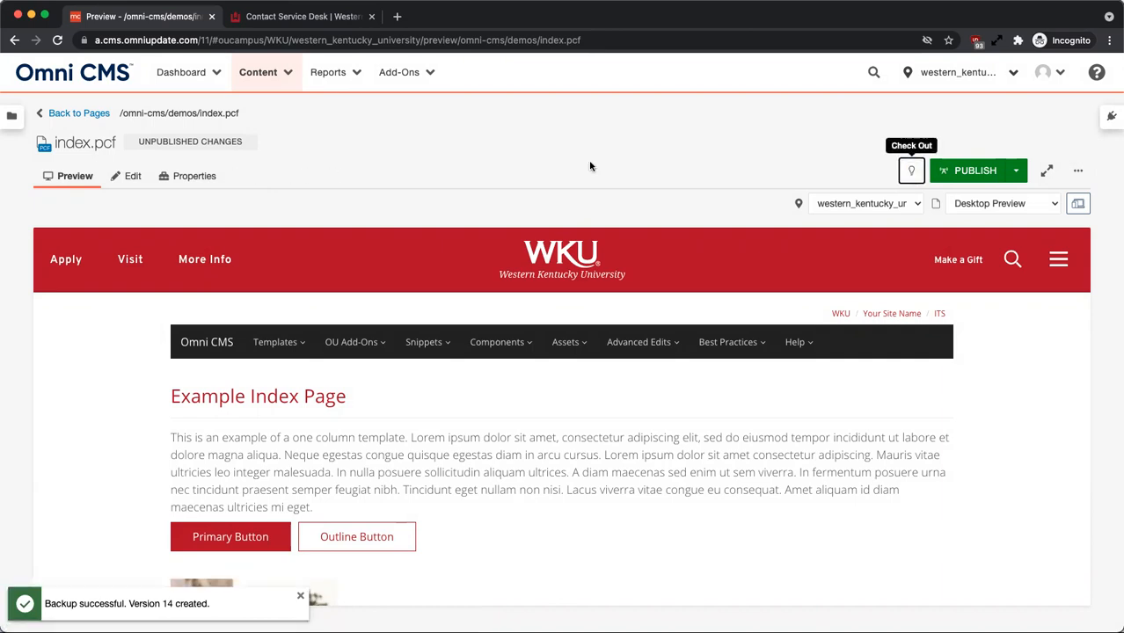
# Check index.pcf out again via the lightbulb icon next to Publish.
pyautogui.click(911, 171)
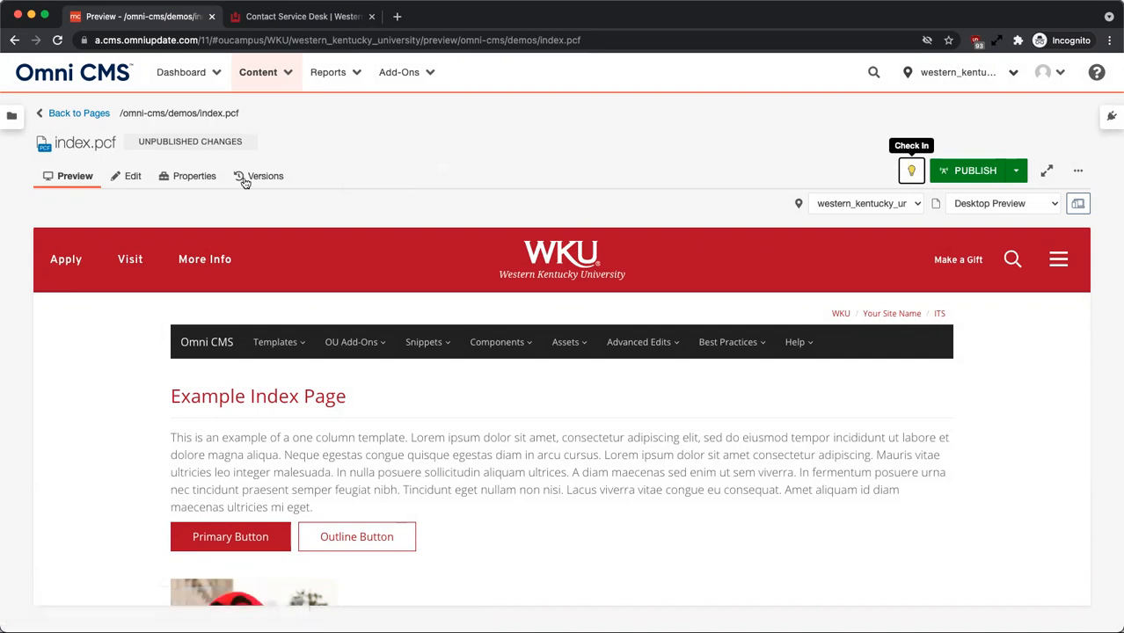
# Revert index.pcf on staging to revision 10 from the Versions tab.
pyautogui.click(264, 176)
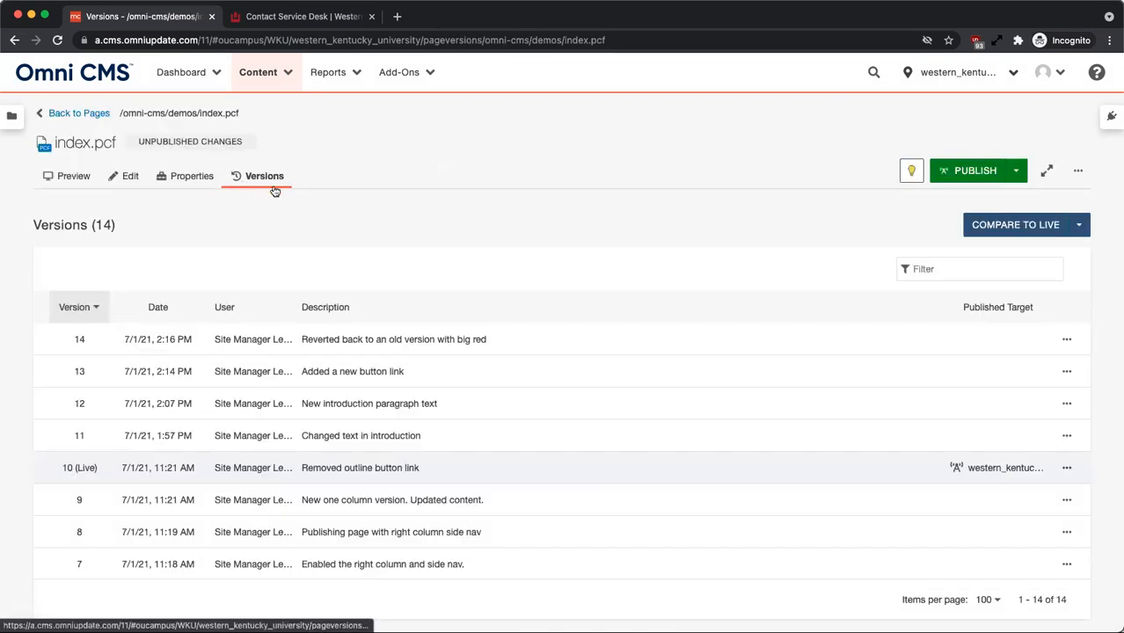
pyautogui.moveTo(699, 454)
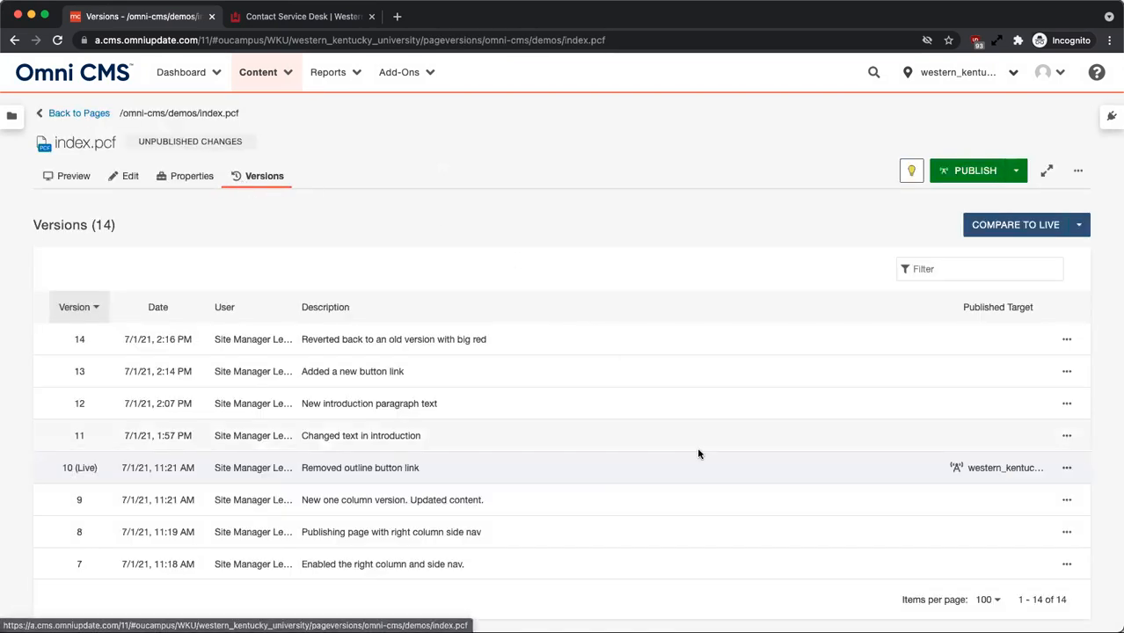
pyautogui.scroll(-3)
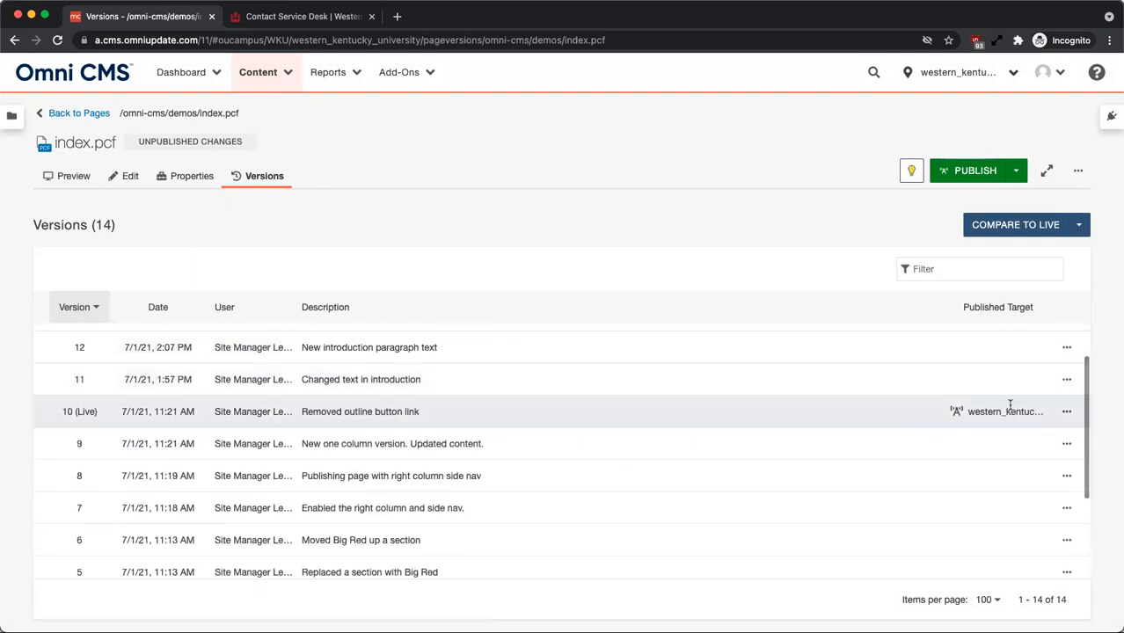
pyautogui.click(1066, 411)
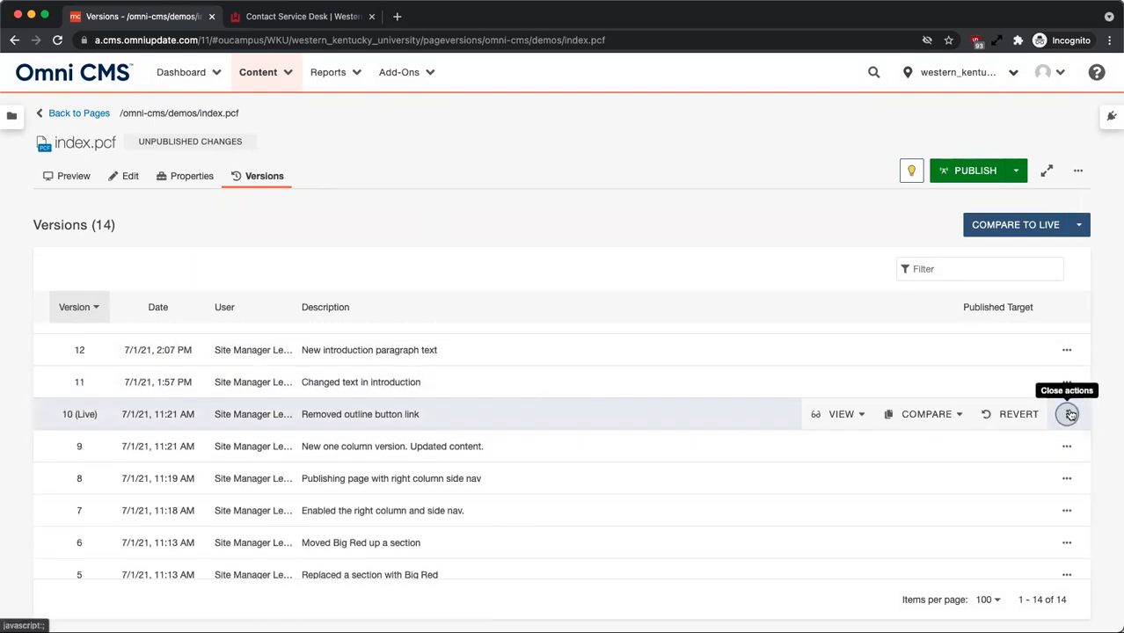
pyautogui.click(1019, 415)
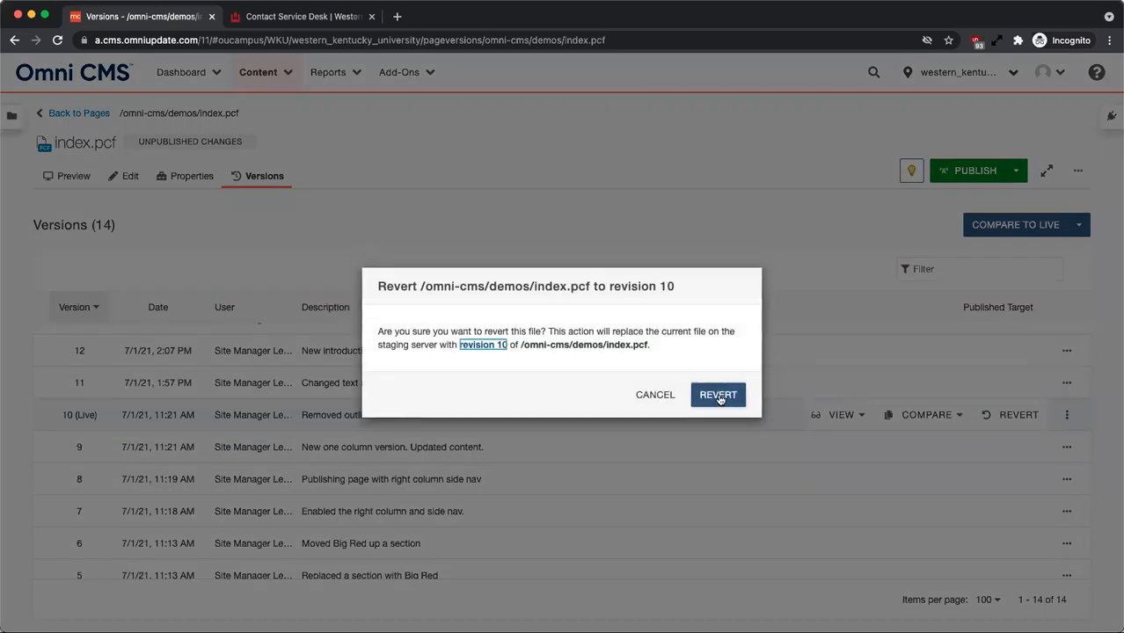
pyautogui.click(717, 394)
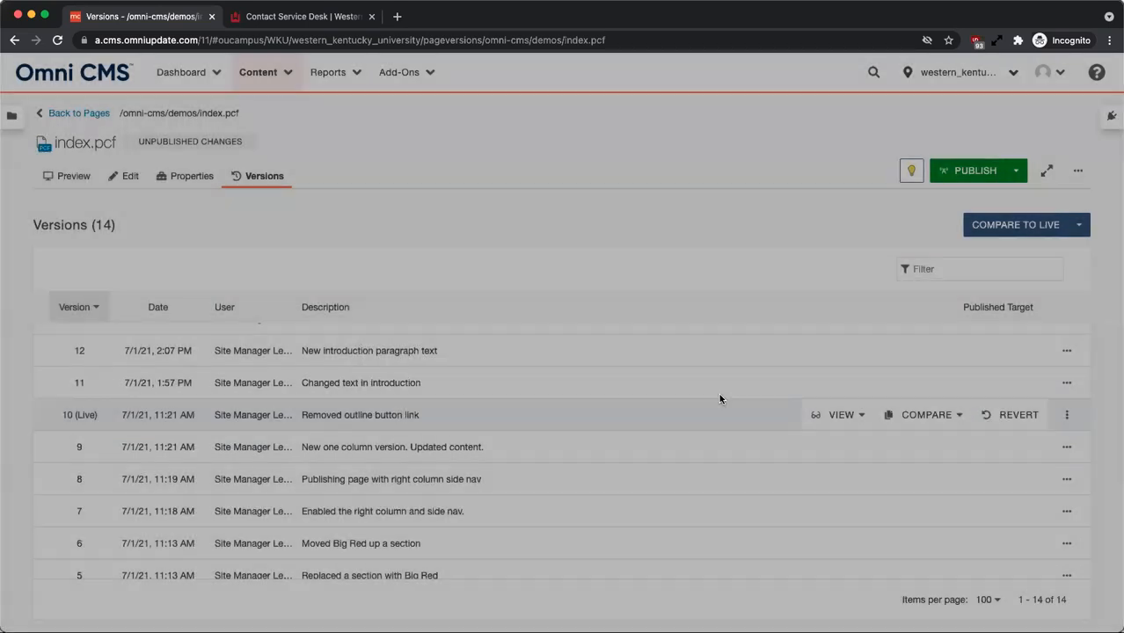
pyautogui.click(1018, 414)
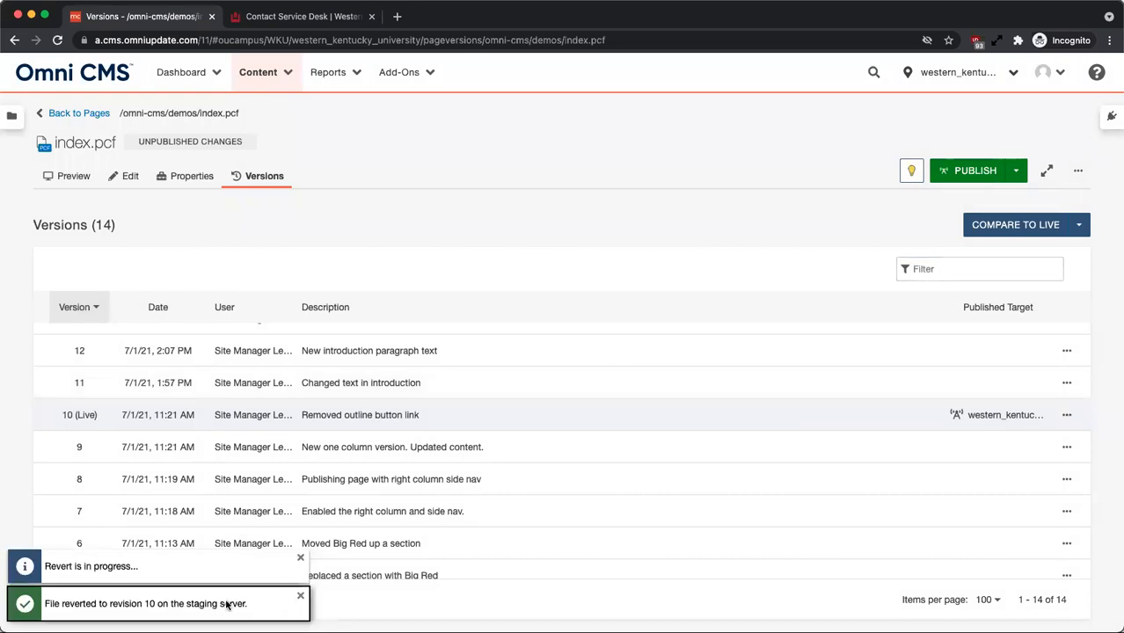
# Review the reverted page's preview, then switch to the Contact Service Desk tab.
pyautogui.click(73, 176)
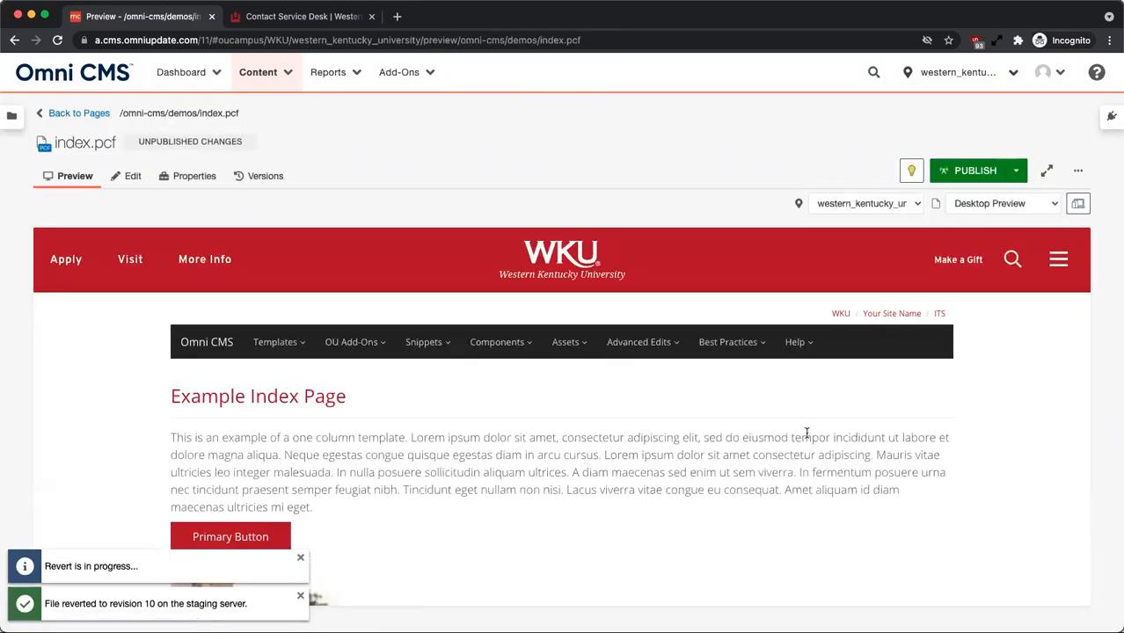
pyautogui.scroll(-3)
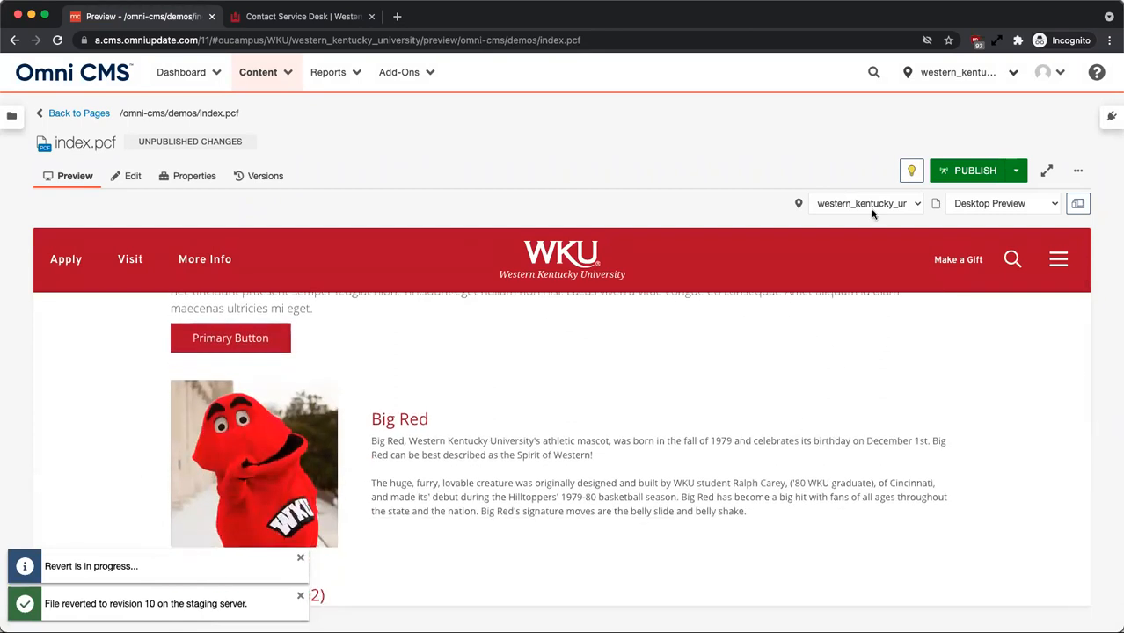
pyautogui.click(301, 15)
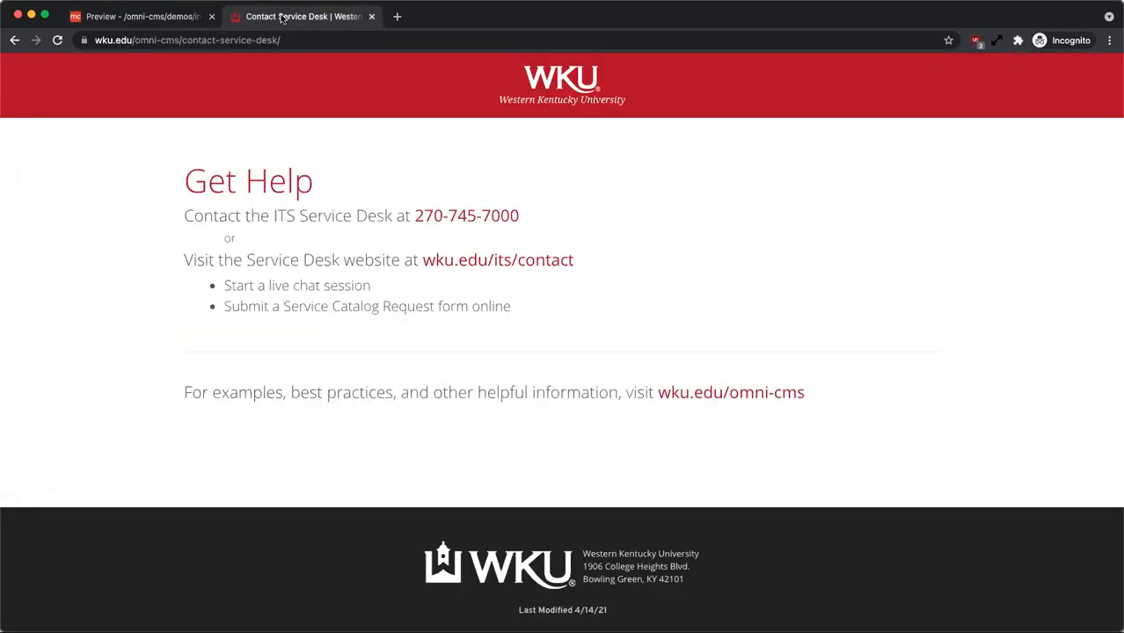